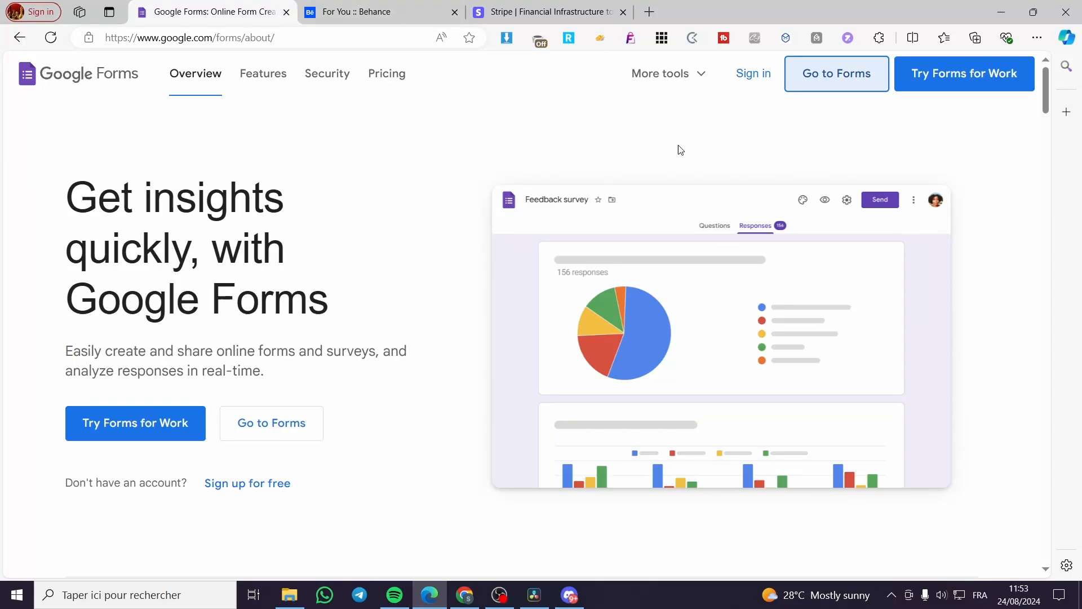
mouse_move(969, 178)
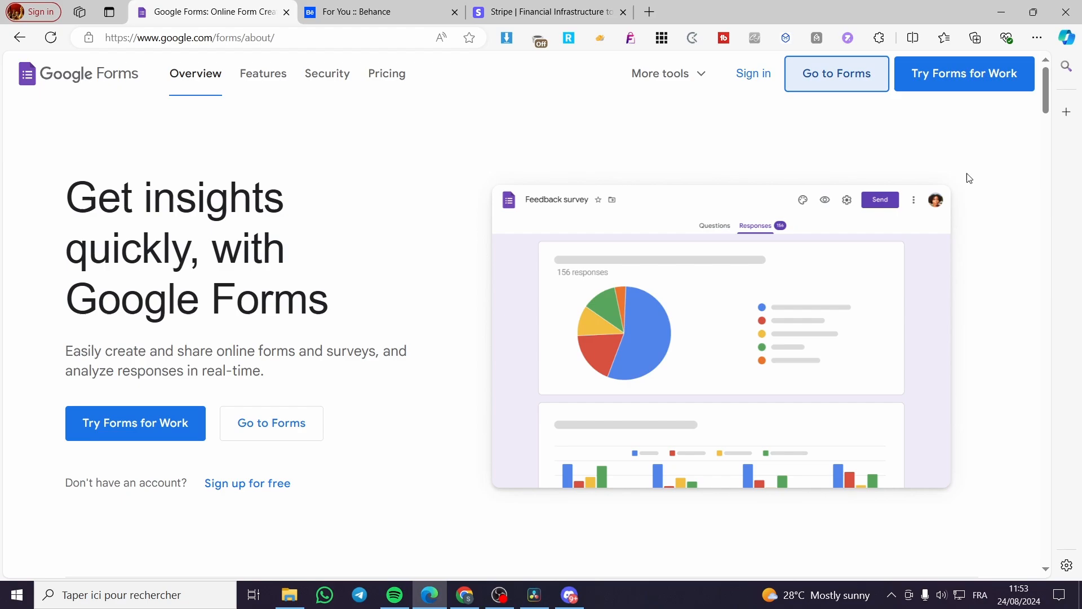
mouse_move(987, 187)
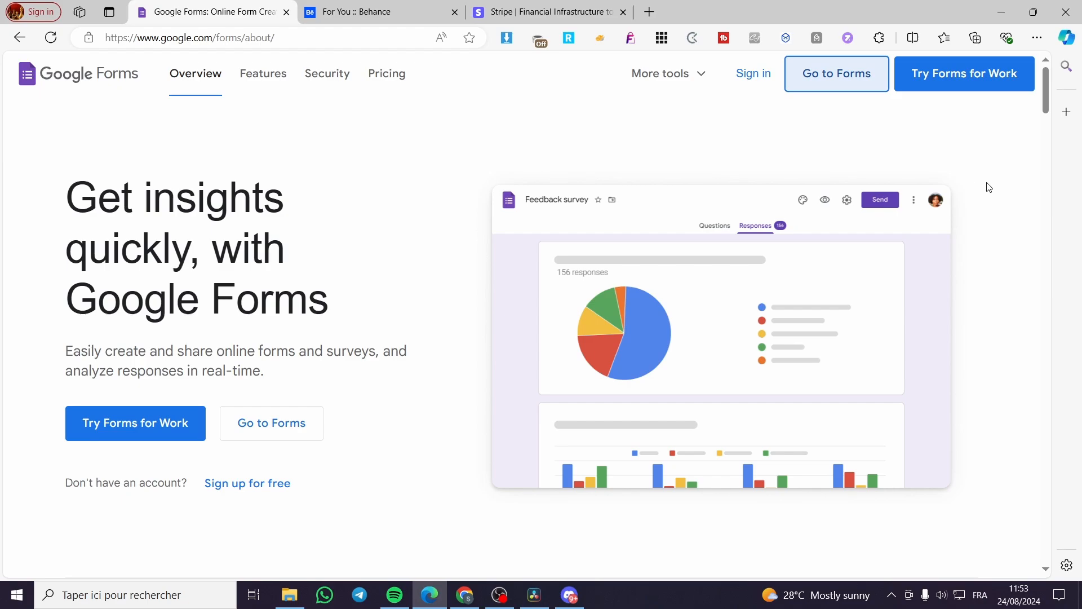
mouse_move(986, 190)
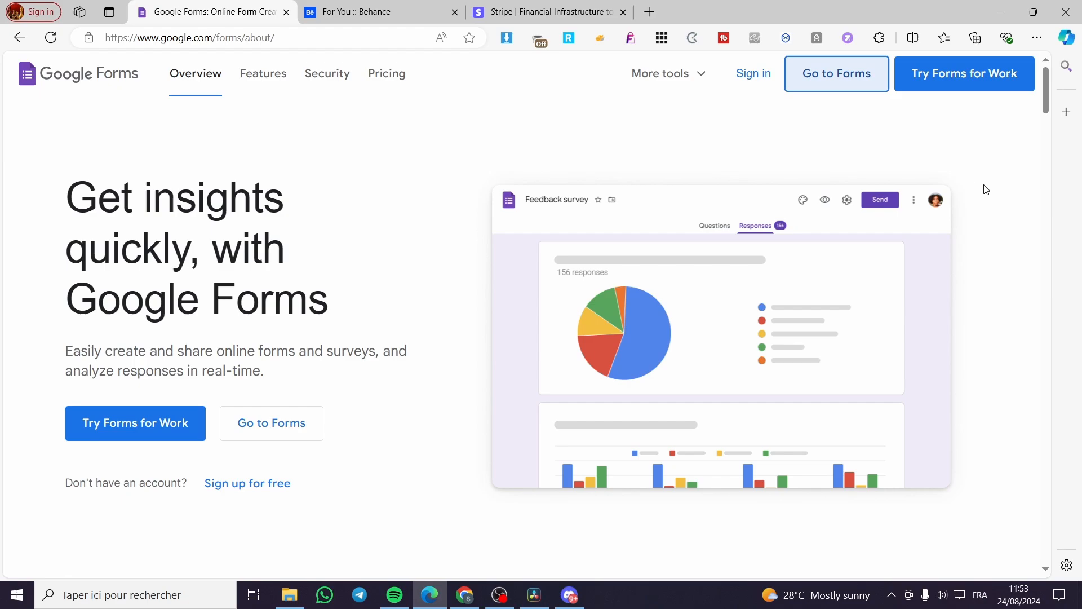
mouse_move(996, 203)
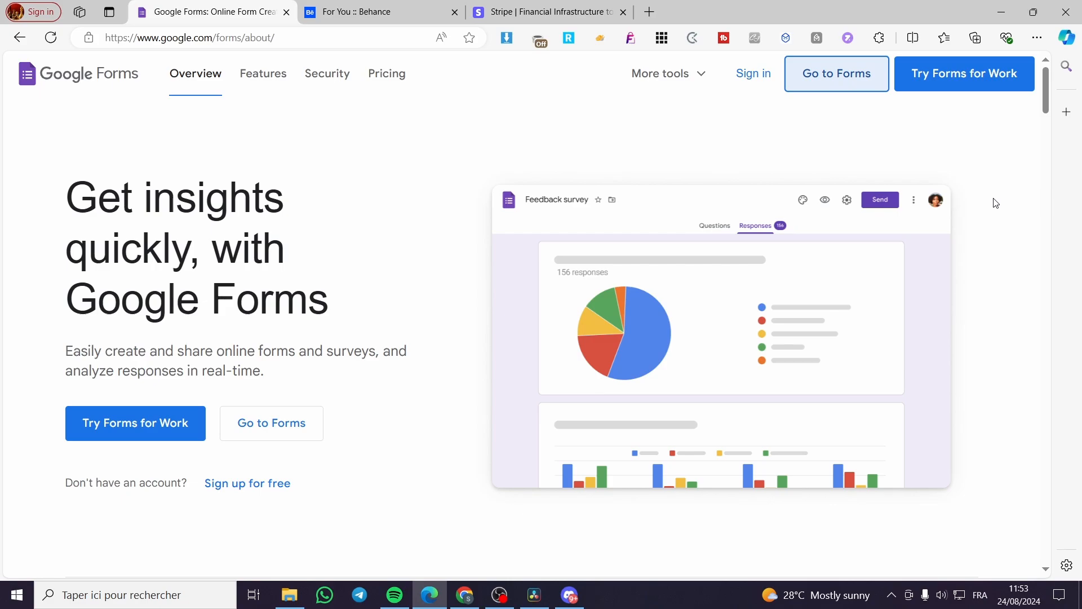
mouse_move(871, 194)
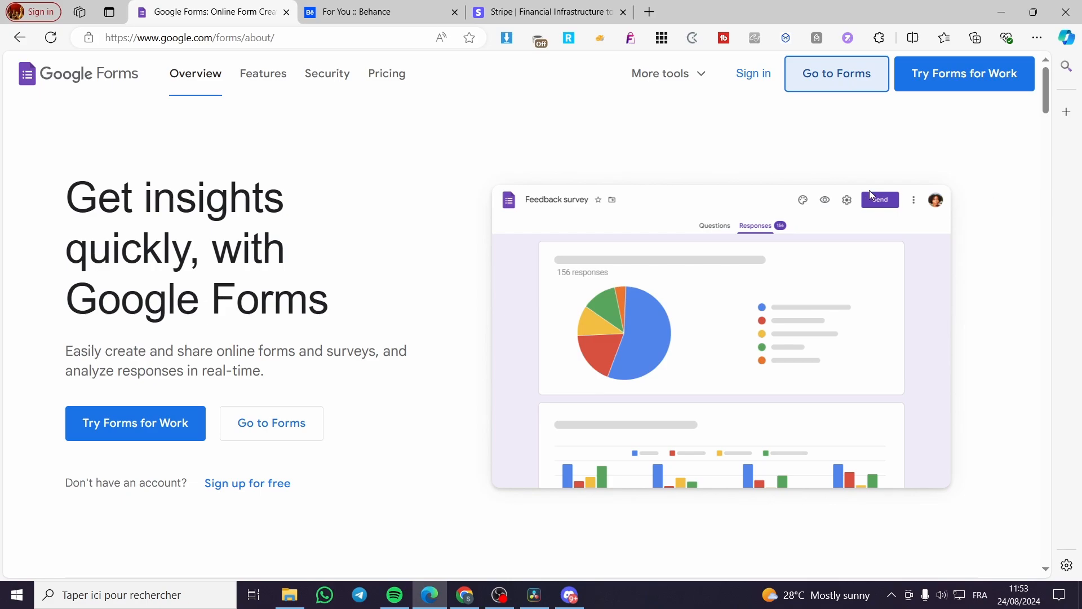
mouse_move(132, 113)
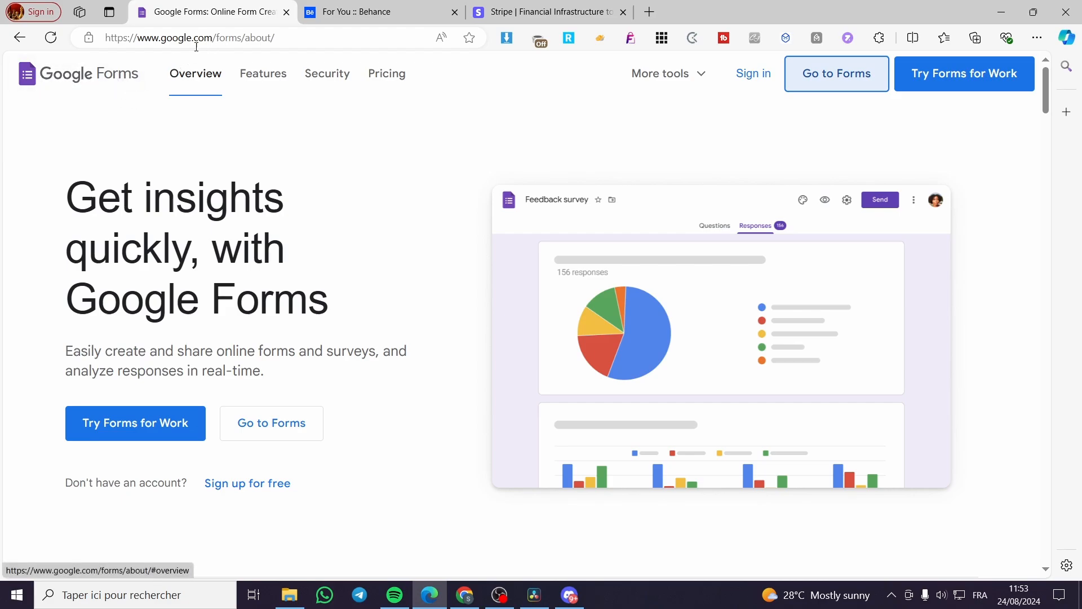
mouse_move(789, 165)
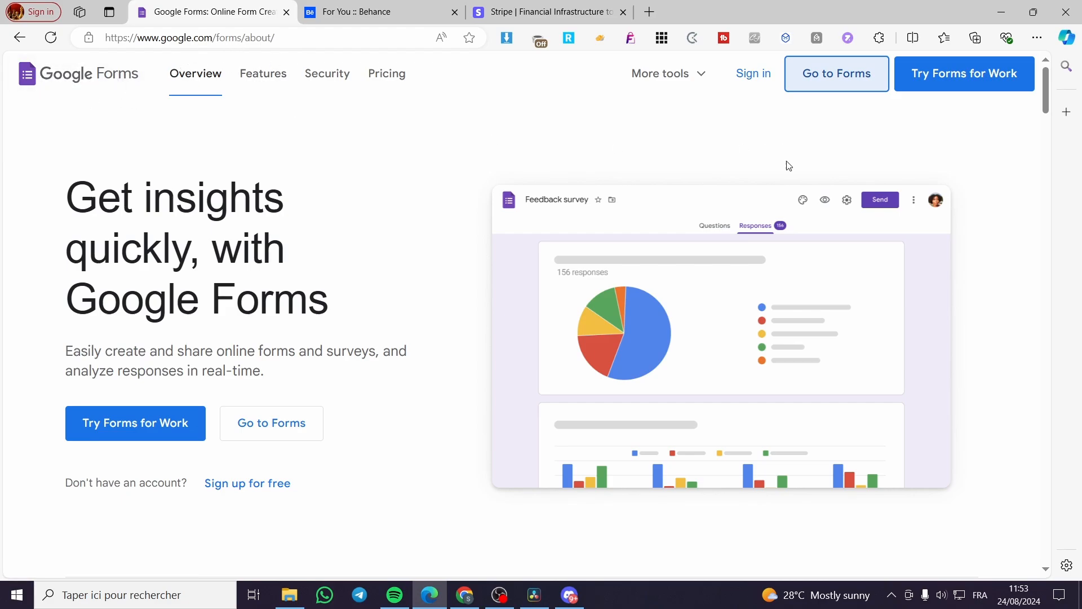
mouse_move(365, 237)
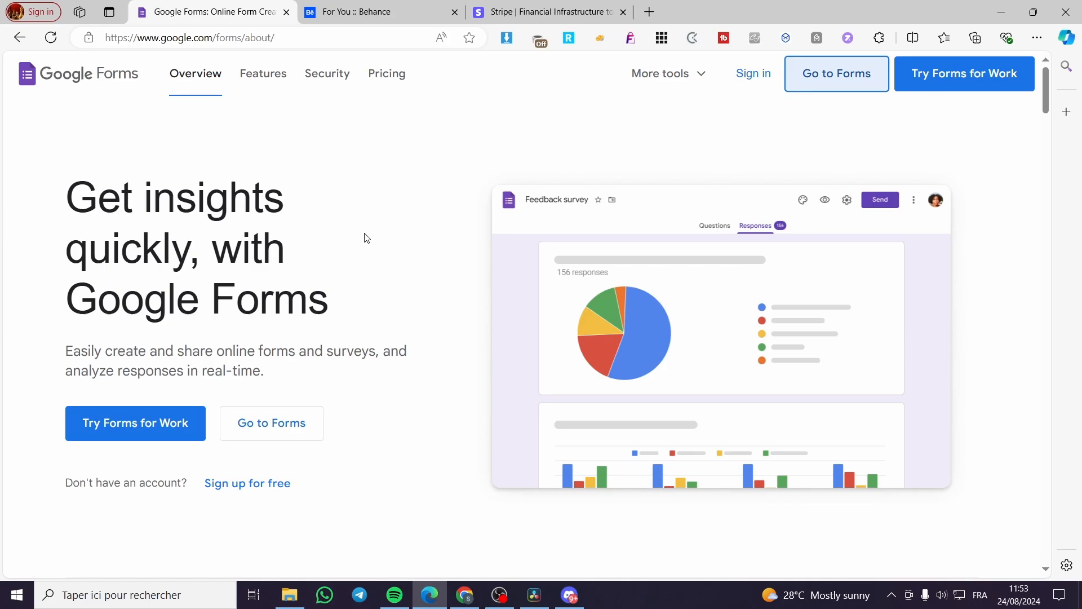
mouse_move(802, 196)
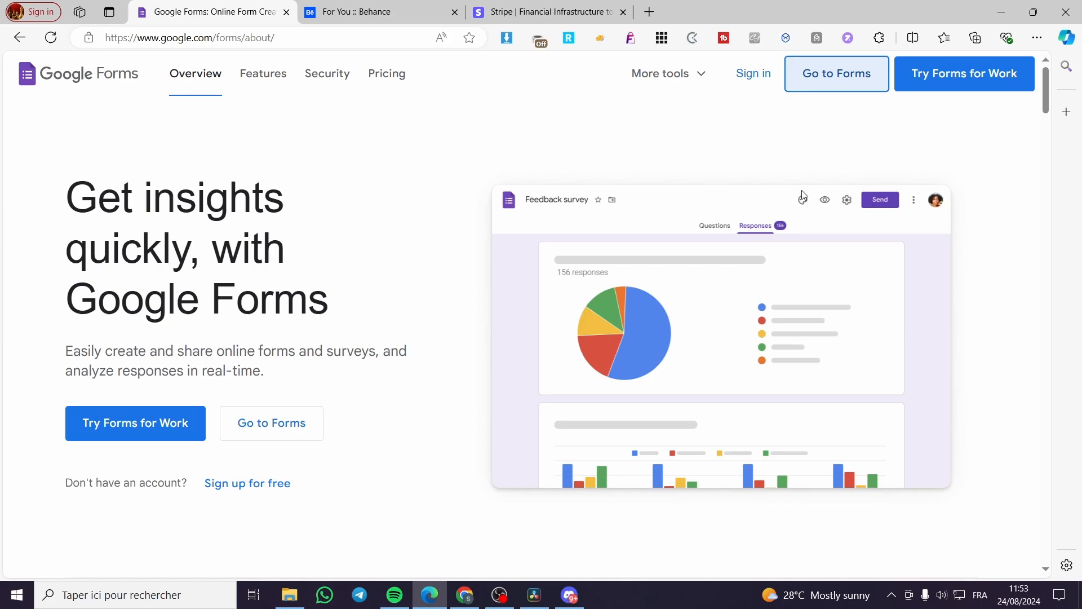
mouse_move(836, 74)
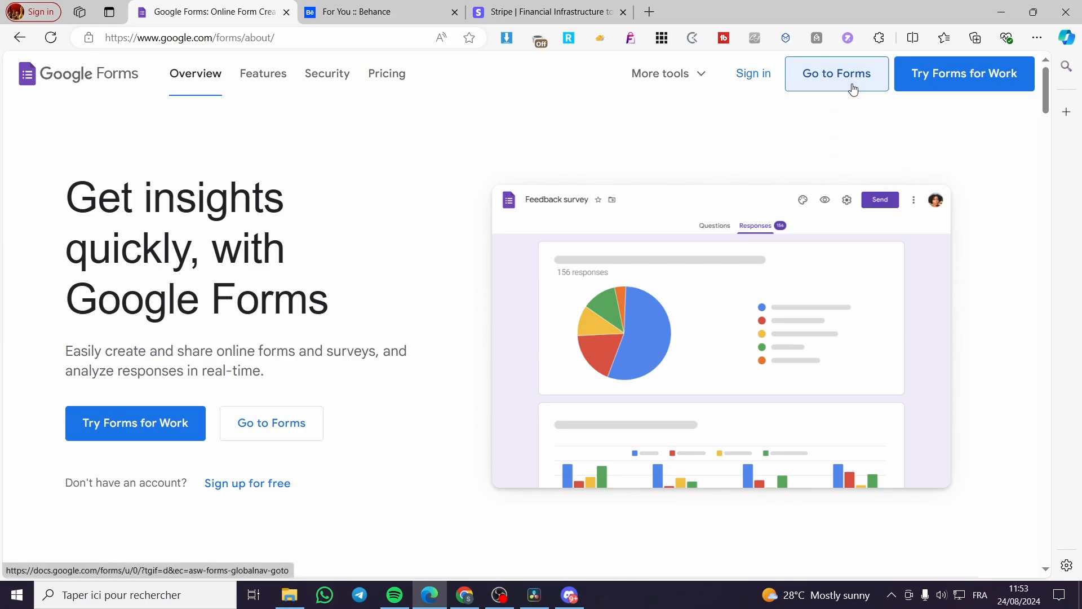
Step: Go to Forms home and start a new blank form
click(836, 74)
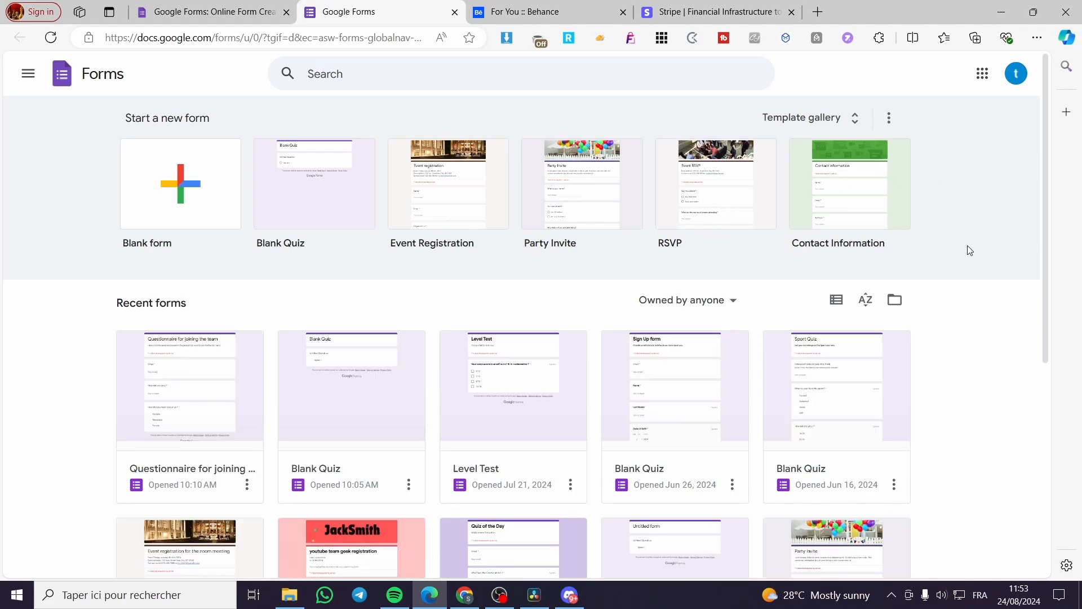
mouse_move(934, 261)
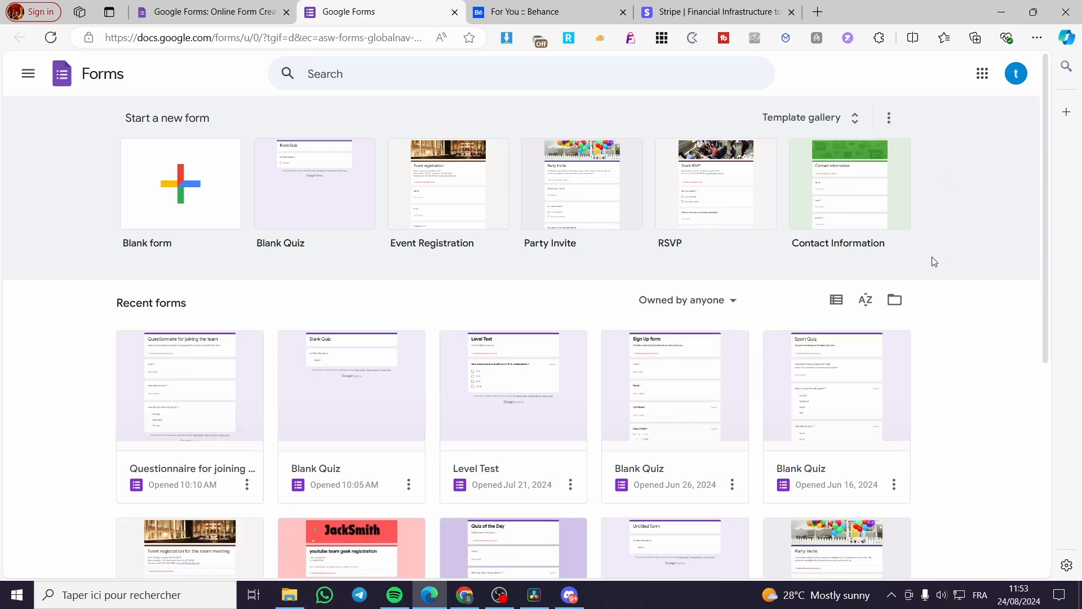
mouse_move(779, 275)
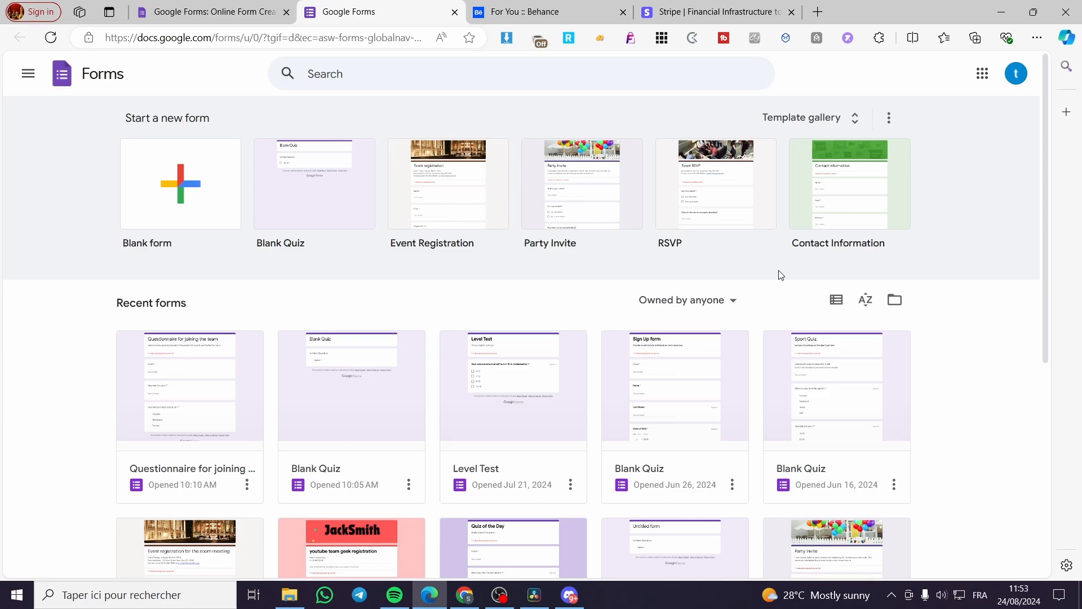
mouse_move(739, 299)
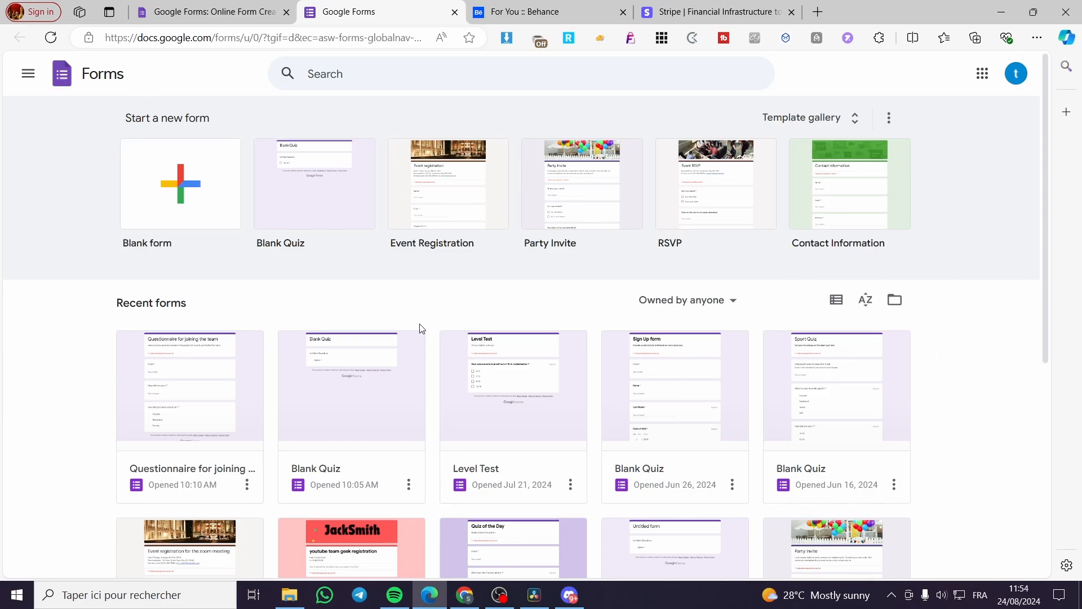
click(179, 184)
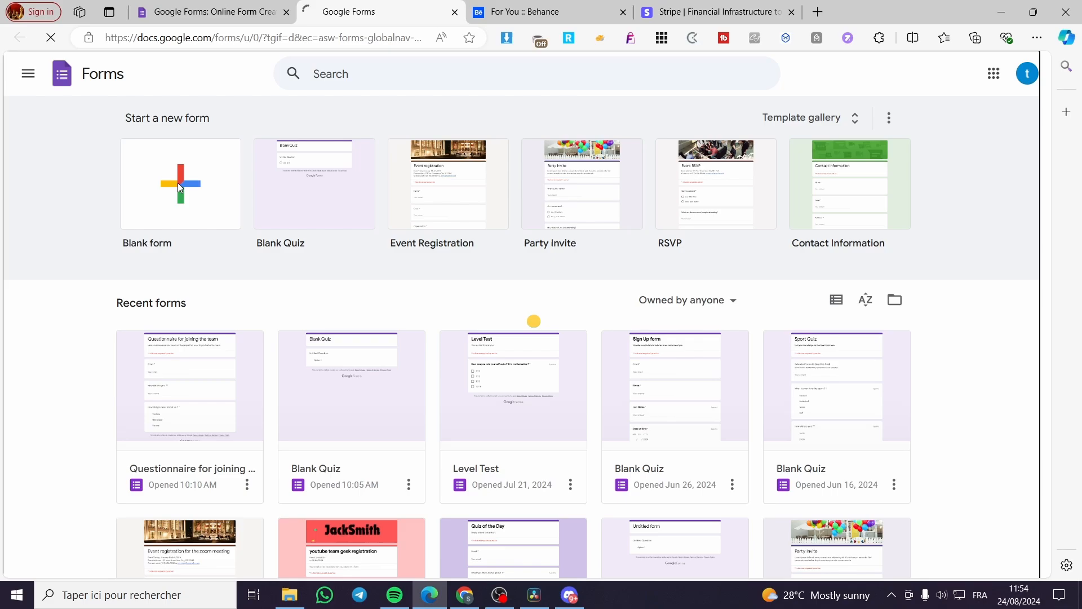
Step: Add extra multiple-choice question blocks to the new untitled form
click(180, 184)
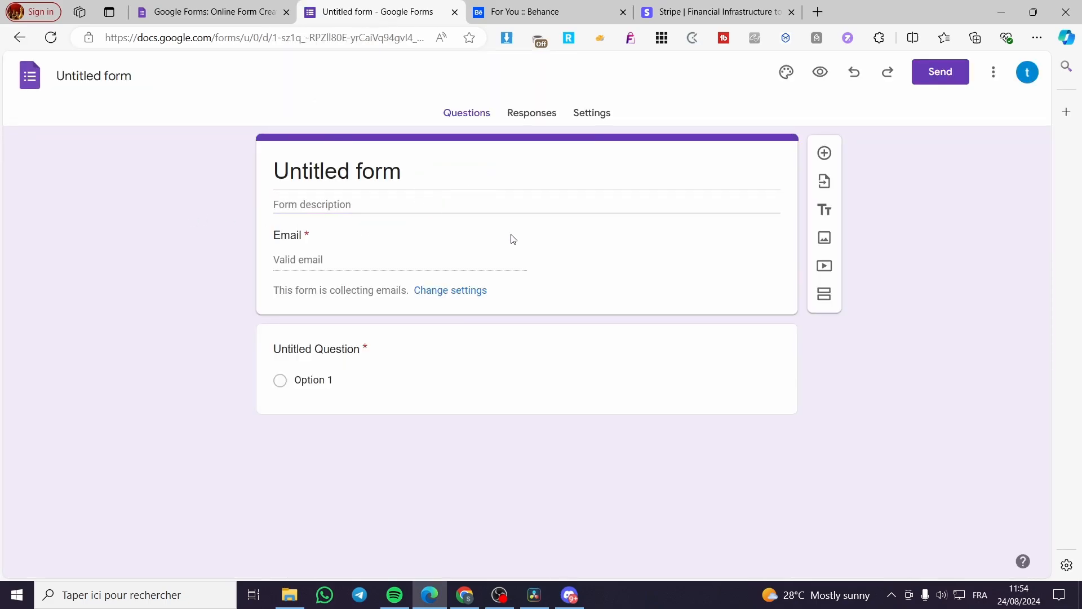
click(317, 349)
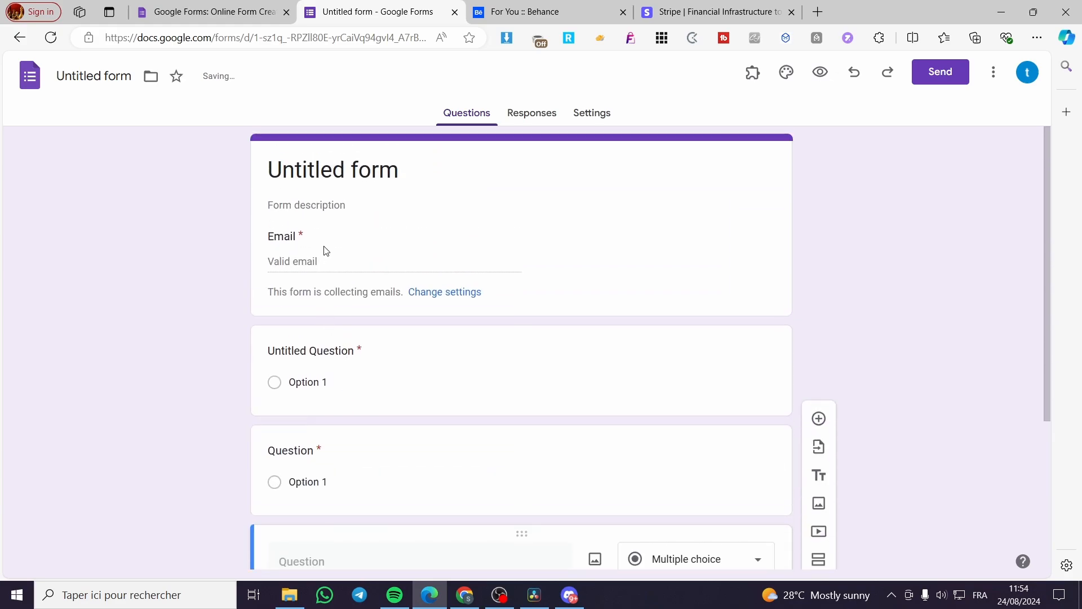
Step: Title the first question 'How old are you ?' with choices 15-20 and 20-25
click(311, 350)
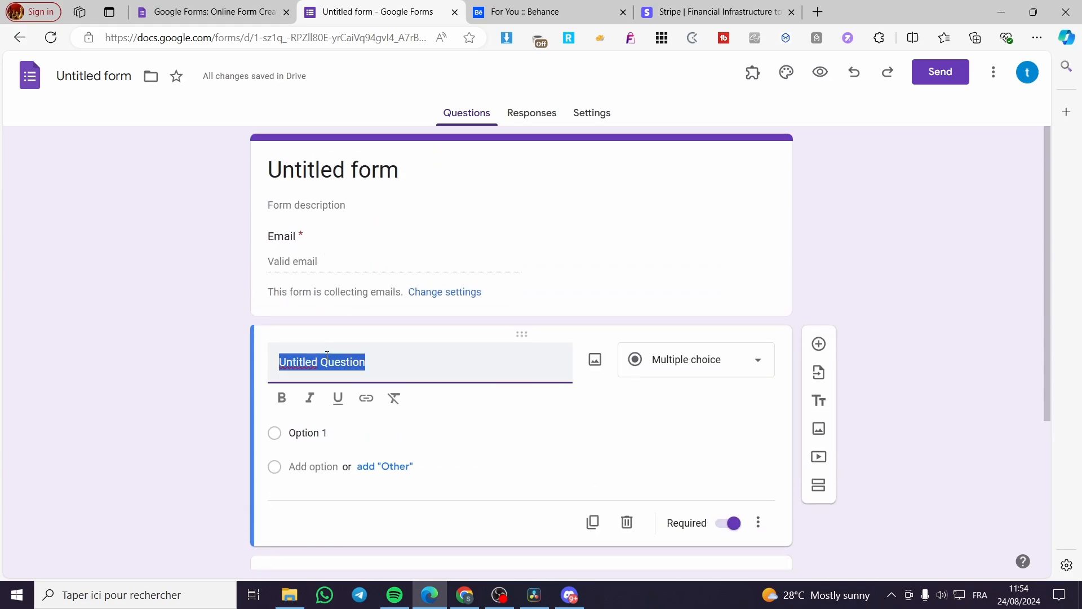
text(How ol)
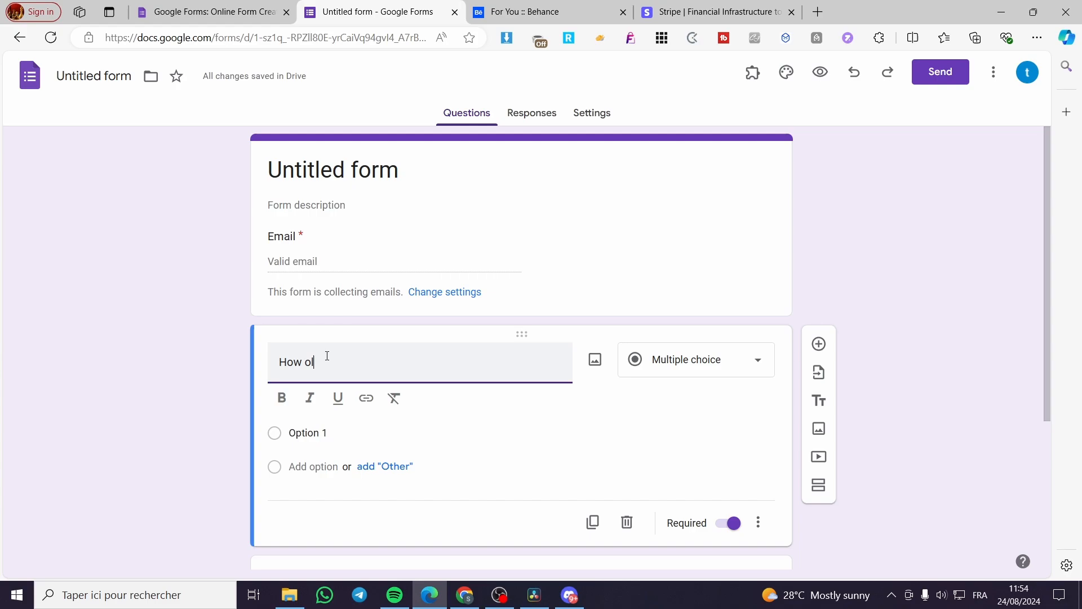
text(d are y)
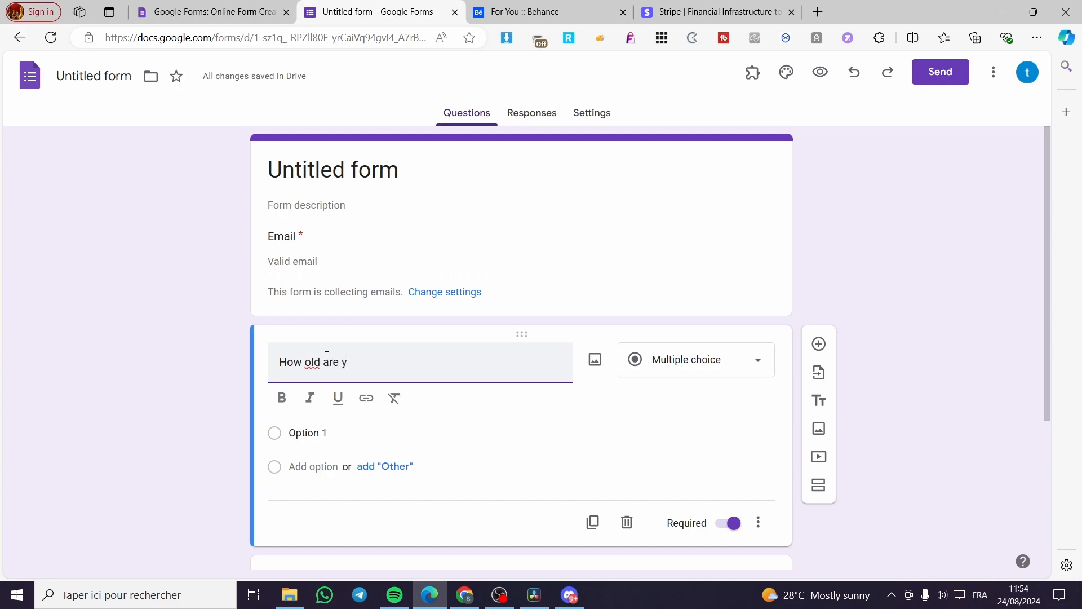
text(ou ?)
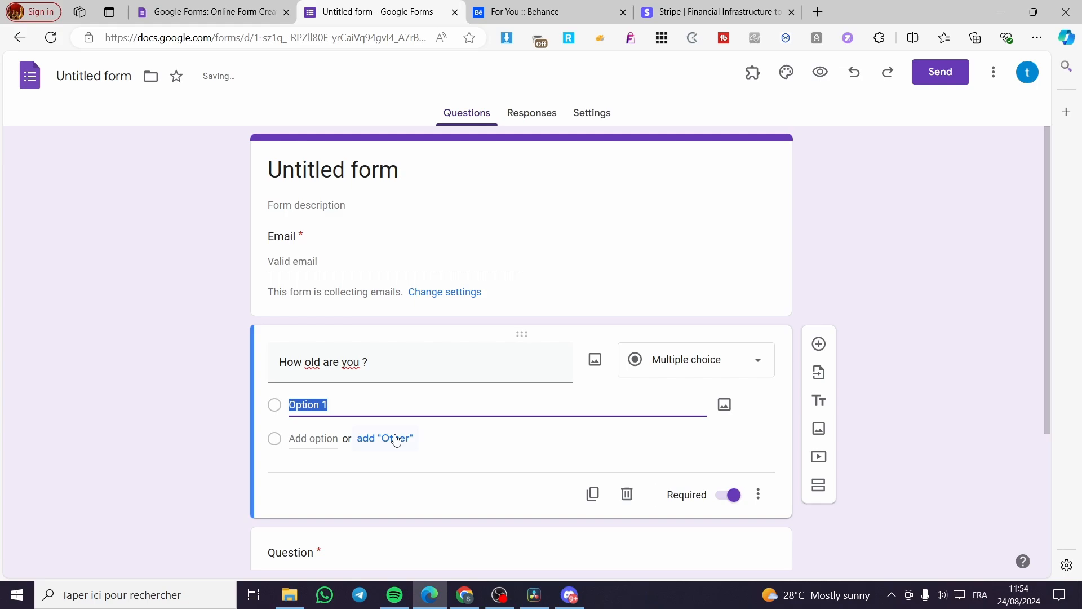
text(15)
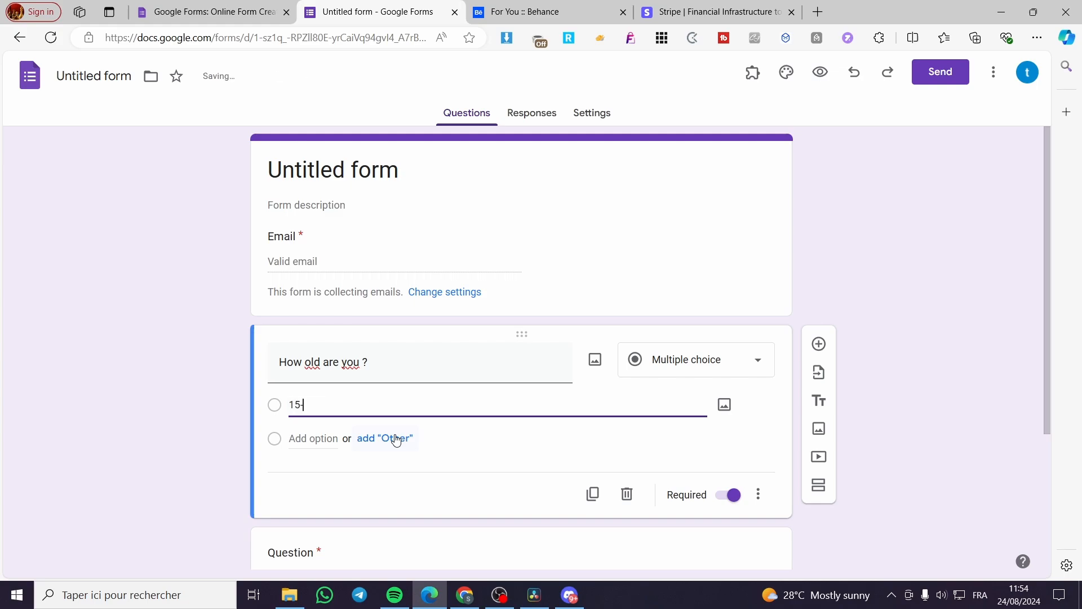
click(313, 438)
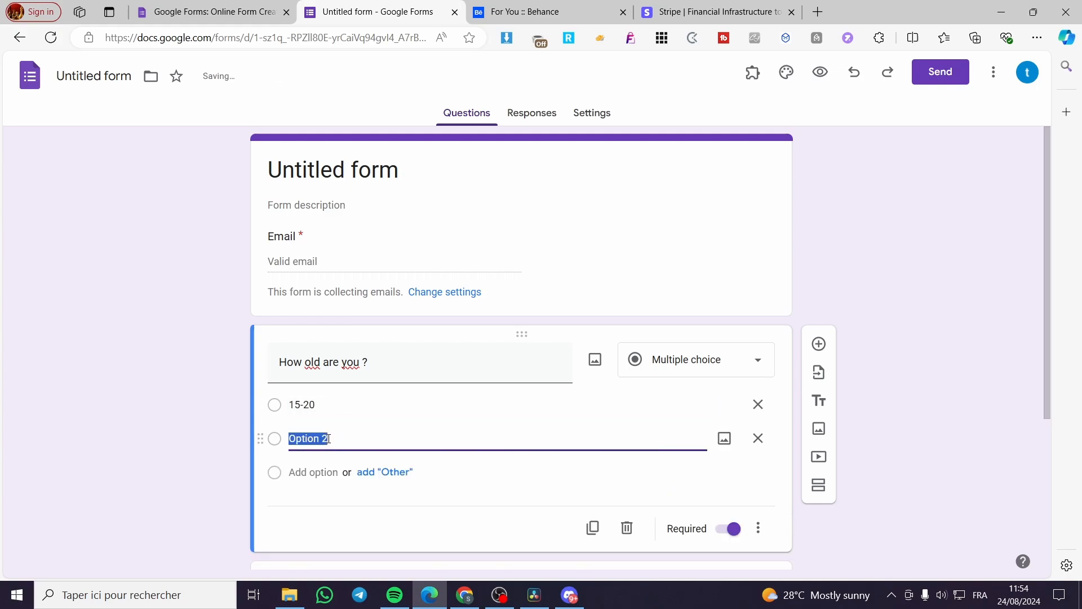
text(20-)
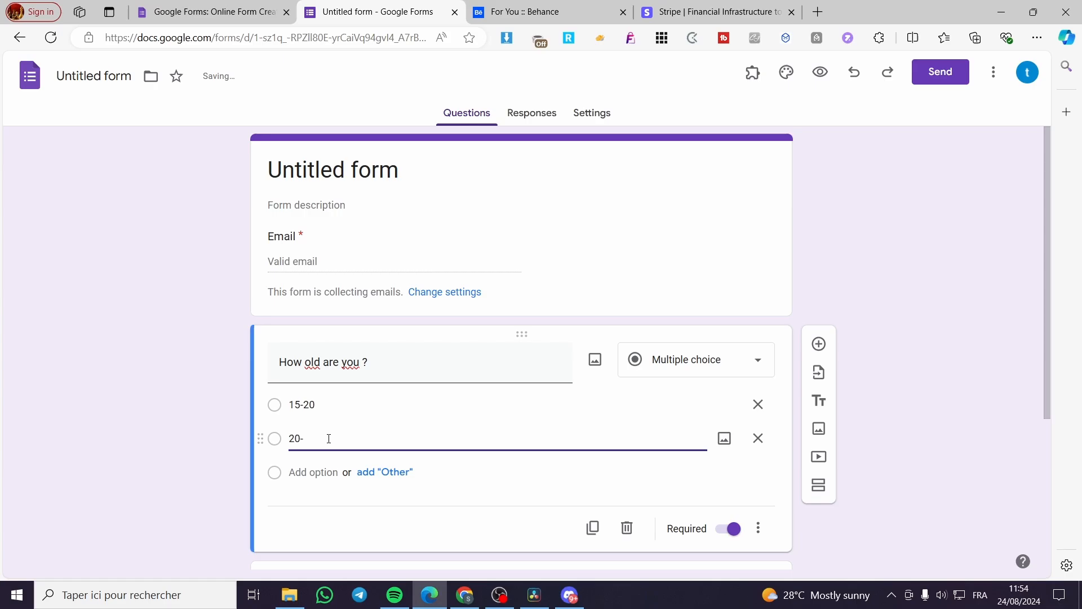
text(25)
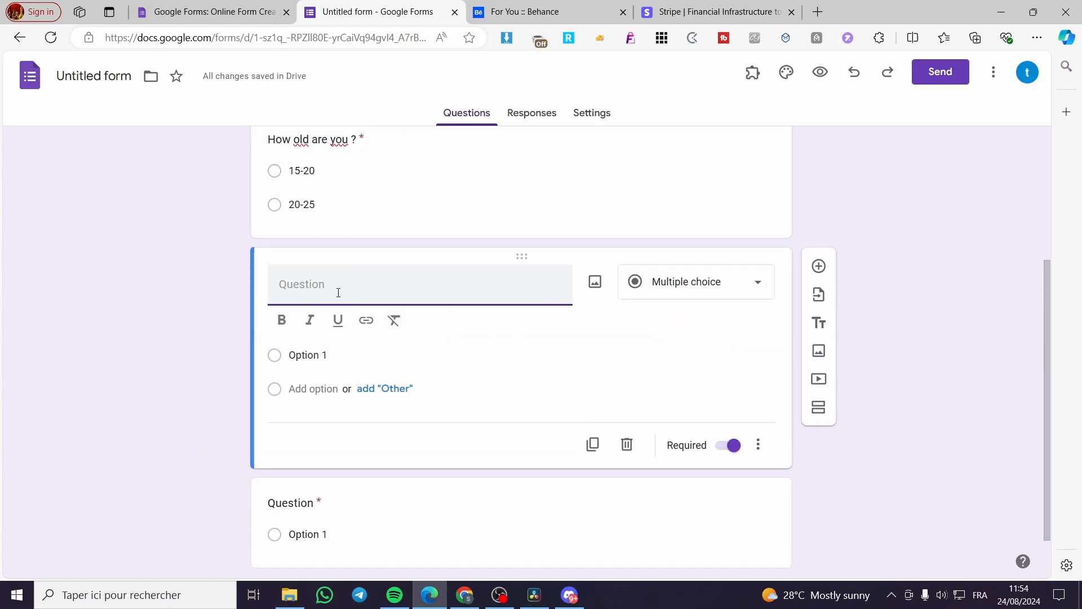
Step: Title the second question 'Are you a football player ?'
text(Are)
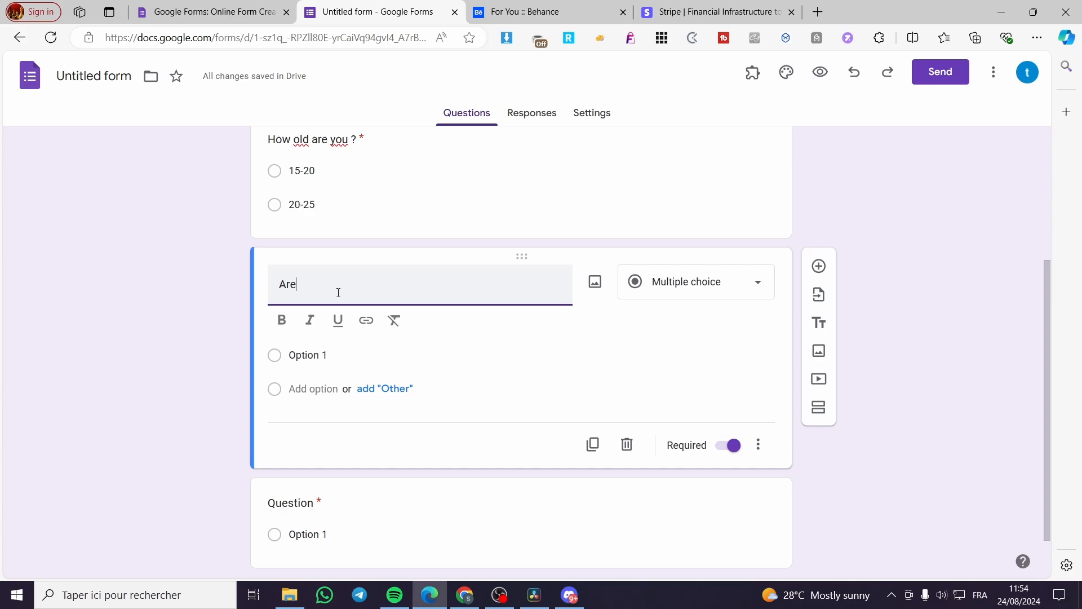
text(you)
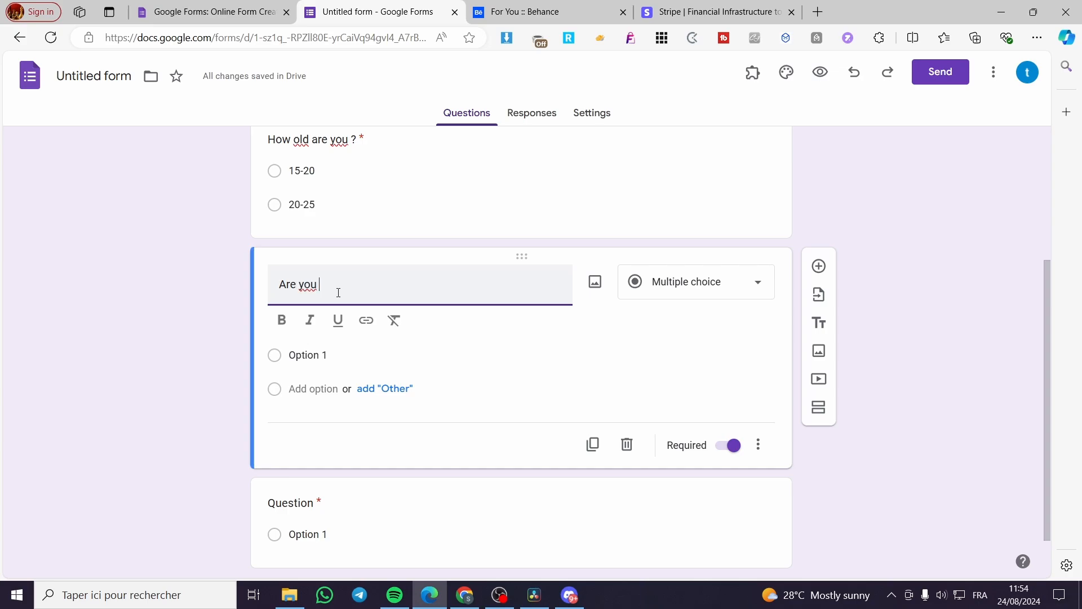
text(a football p)
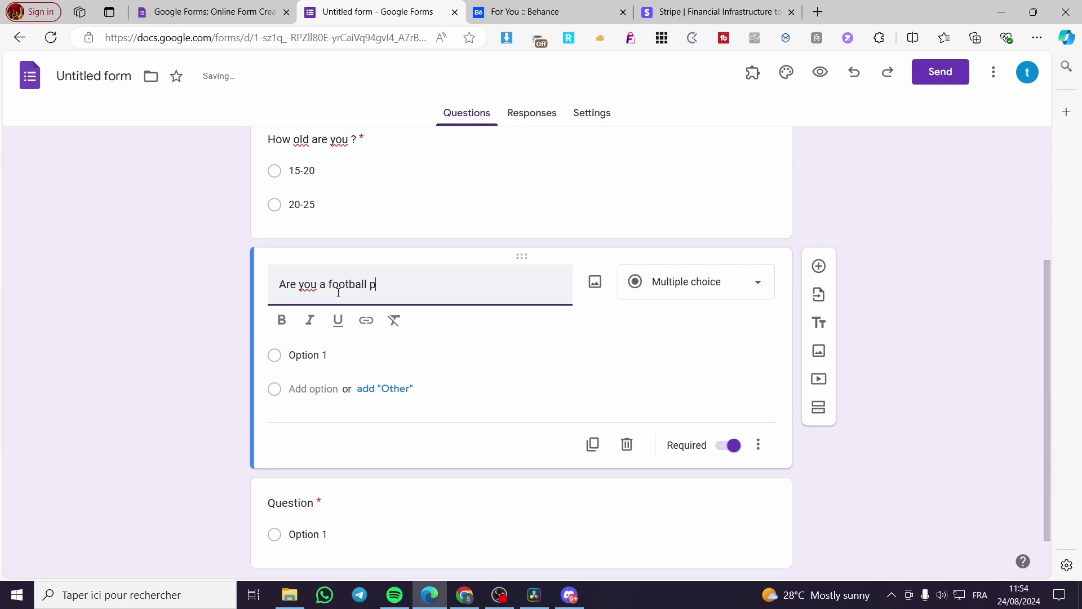
text(layer)
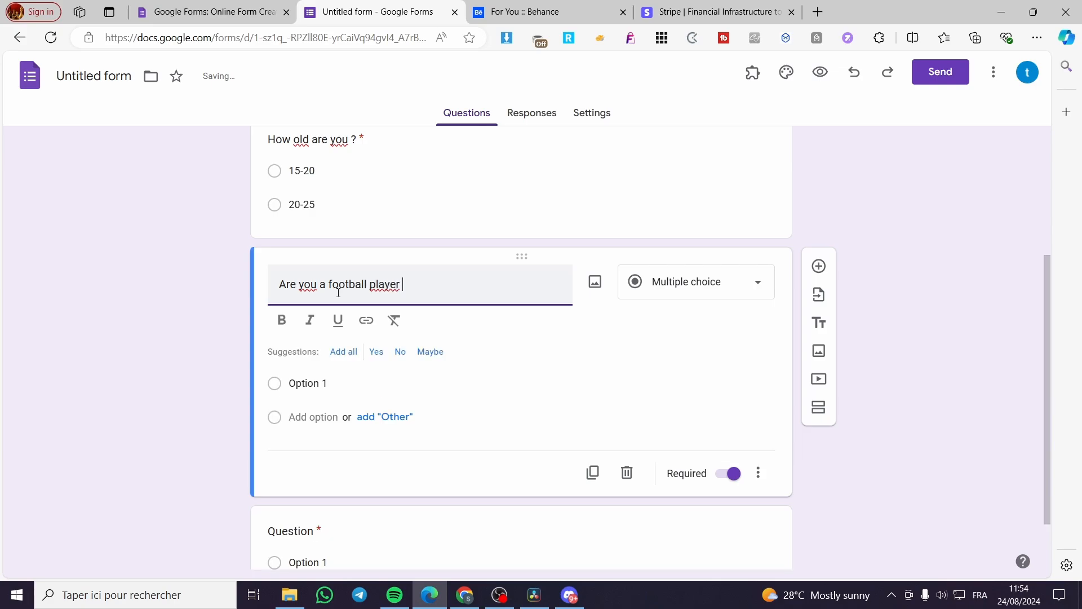
text(?)
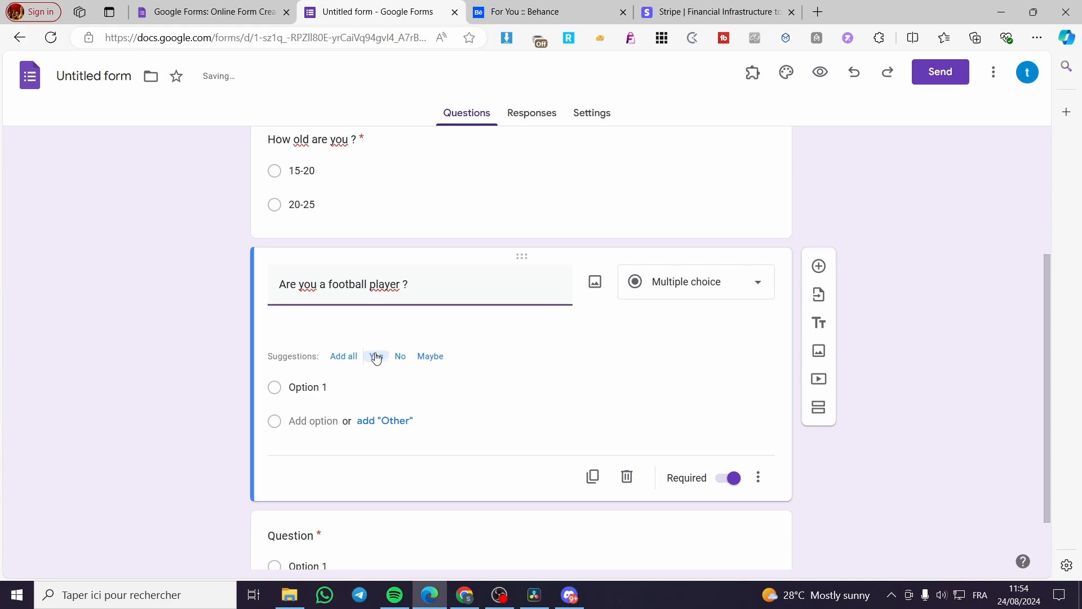
click(375, 356)
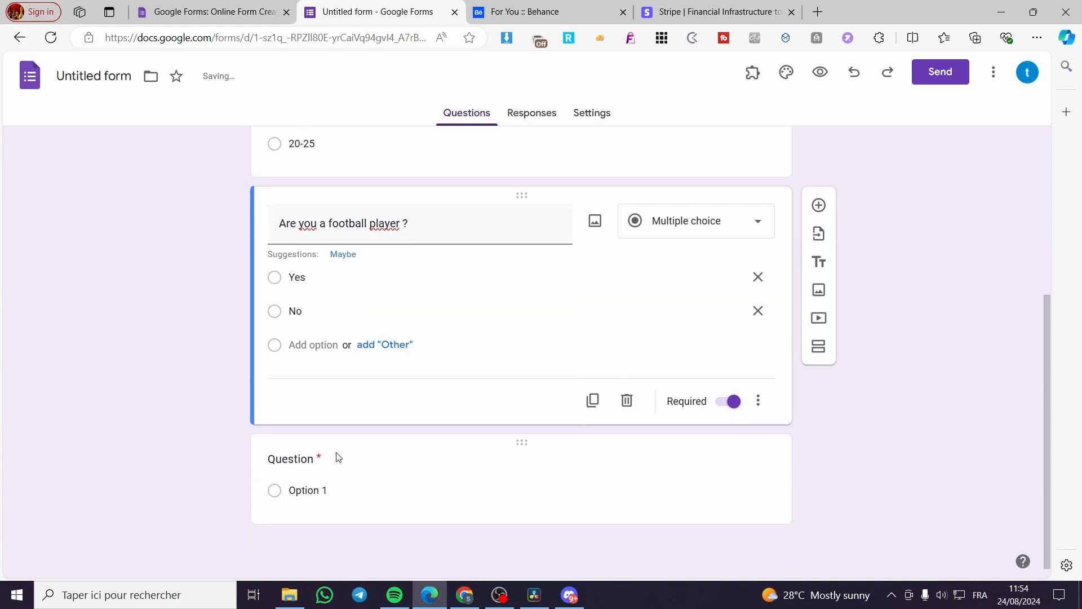
Step: Add a question 'Are you qualified to play outside your country ?' with Yes as the first option
click(338, 457)
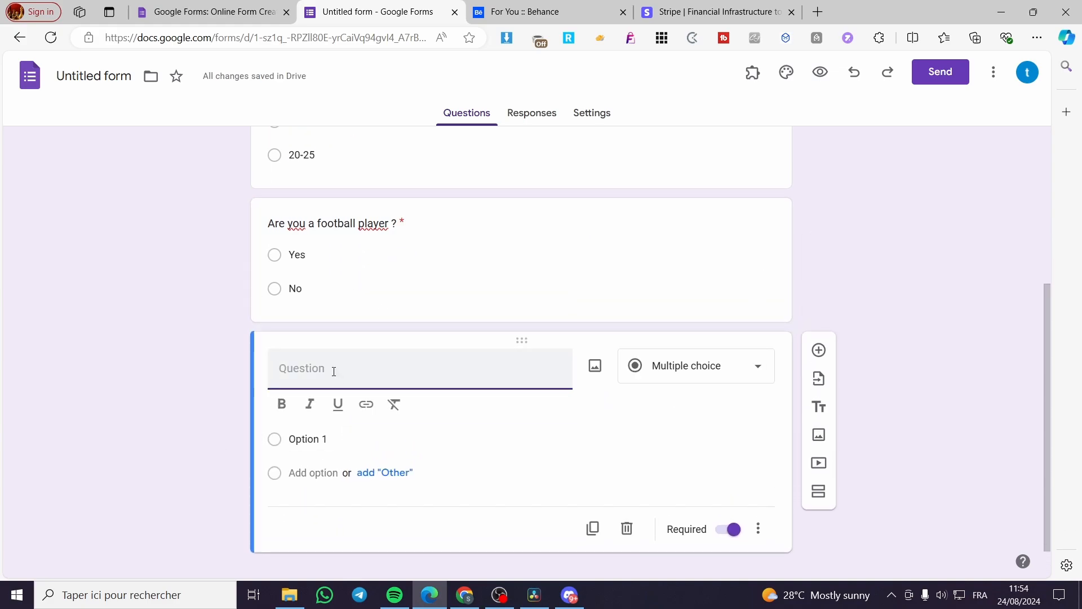
text(Are)
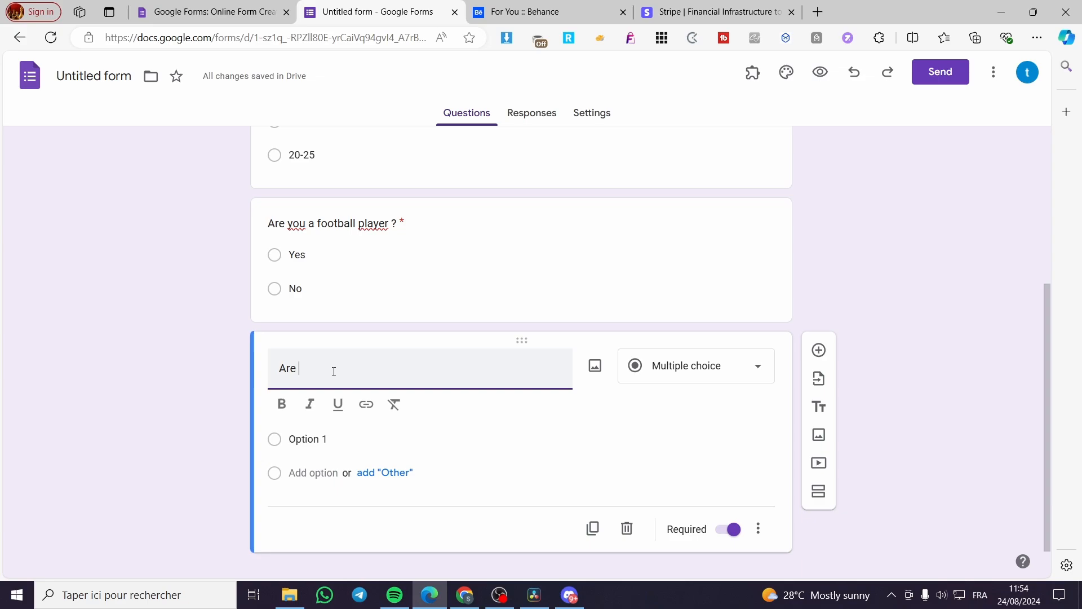
text(you q)
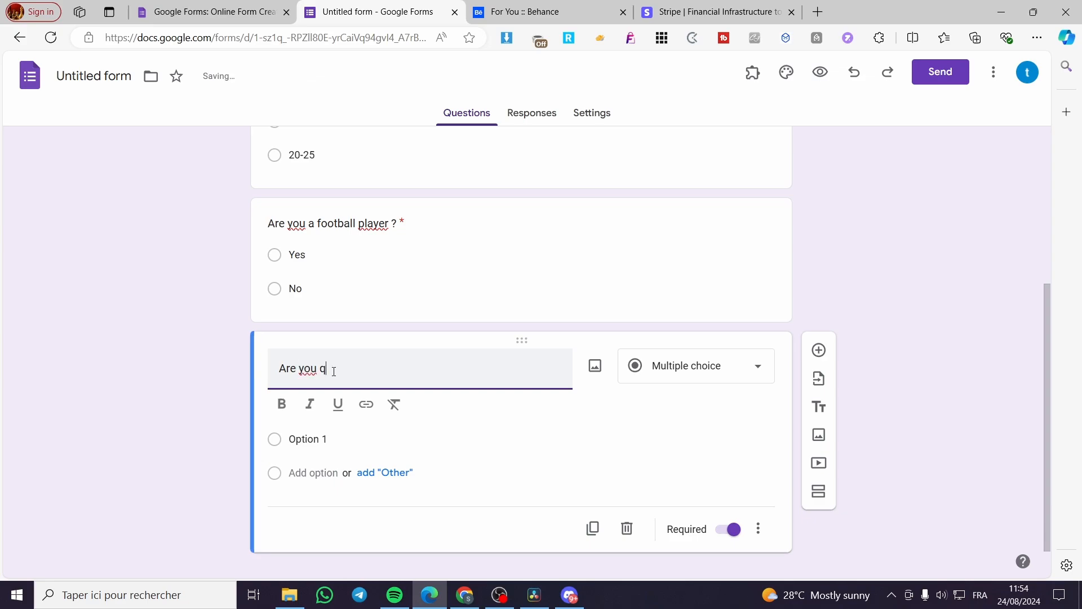
text(ualified t)
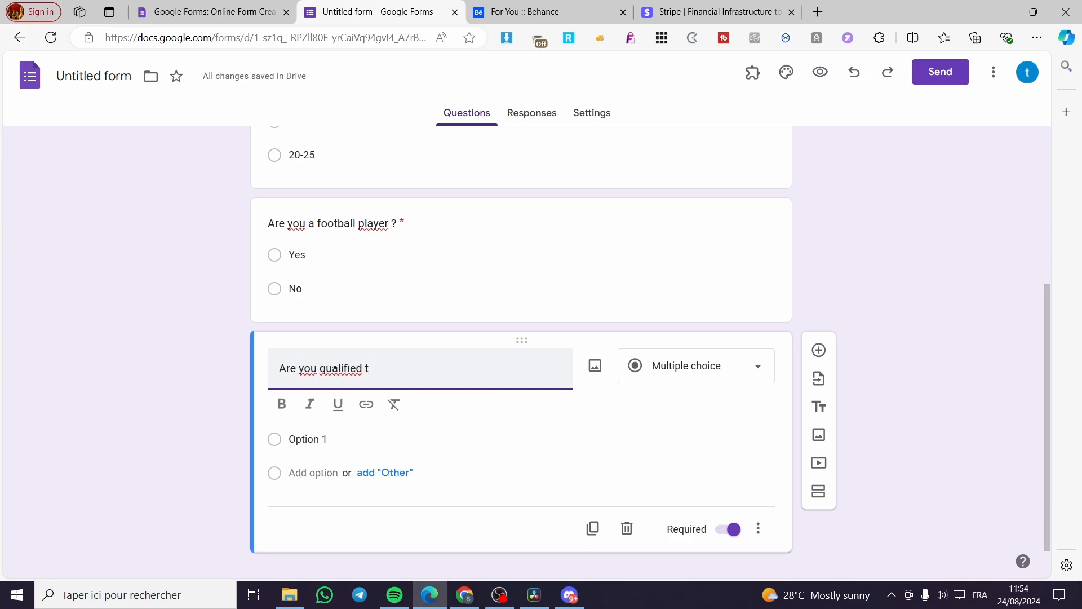
text(o play o)
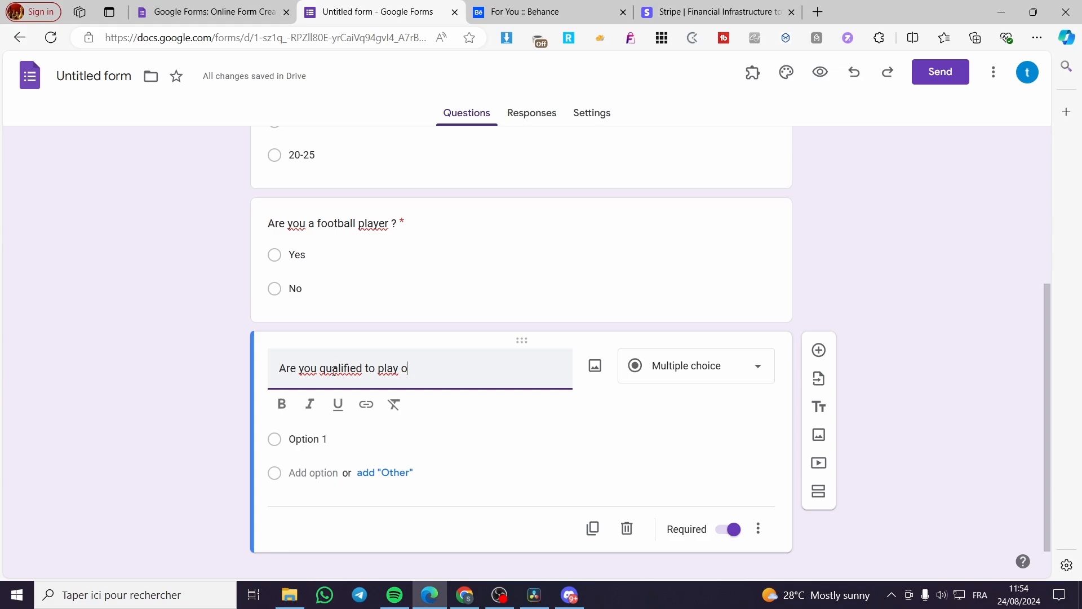
text(utside)
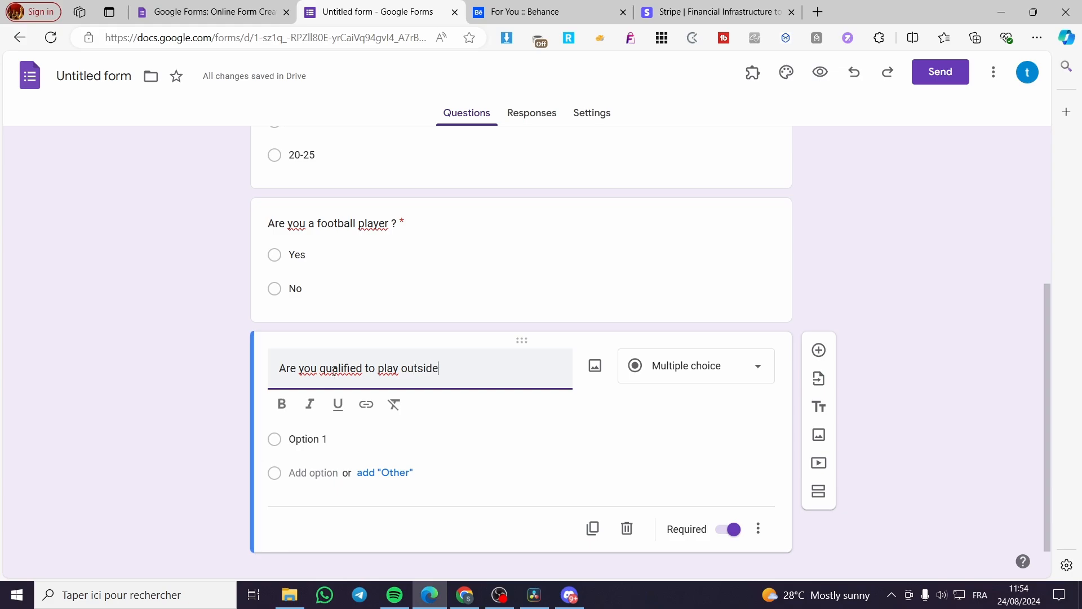
text(your)
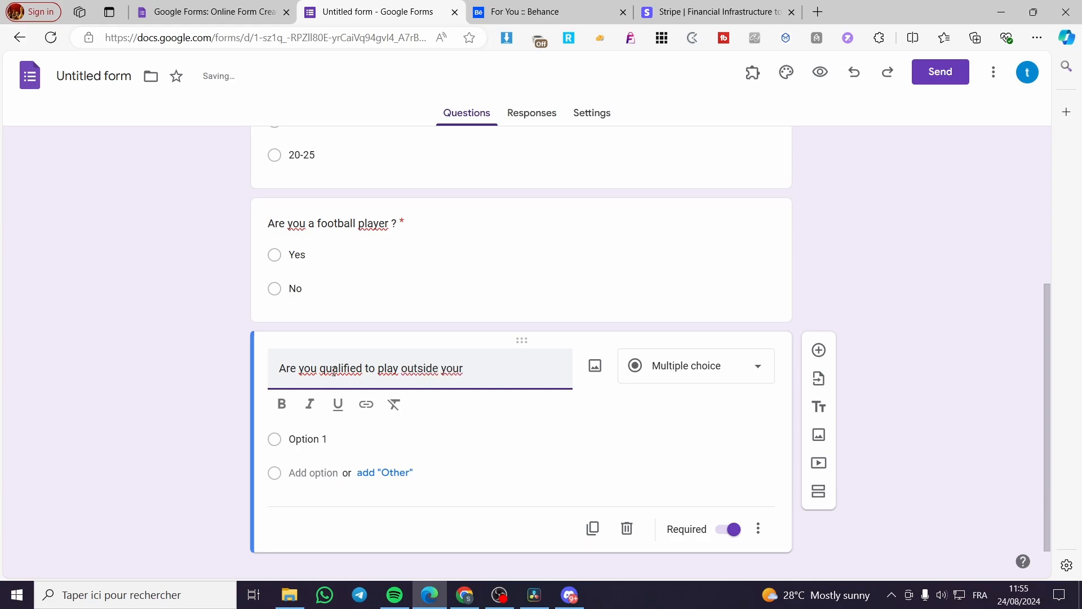
text(country)
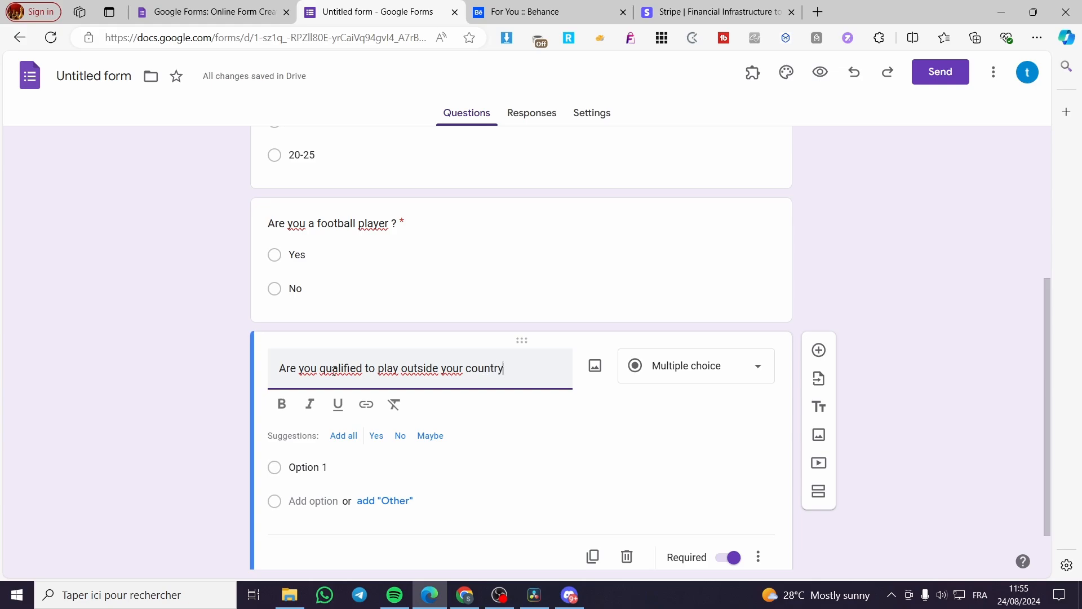
text(?)
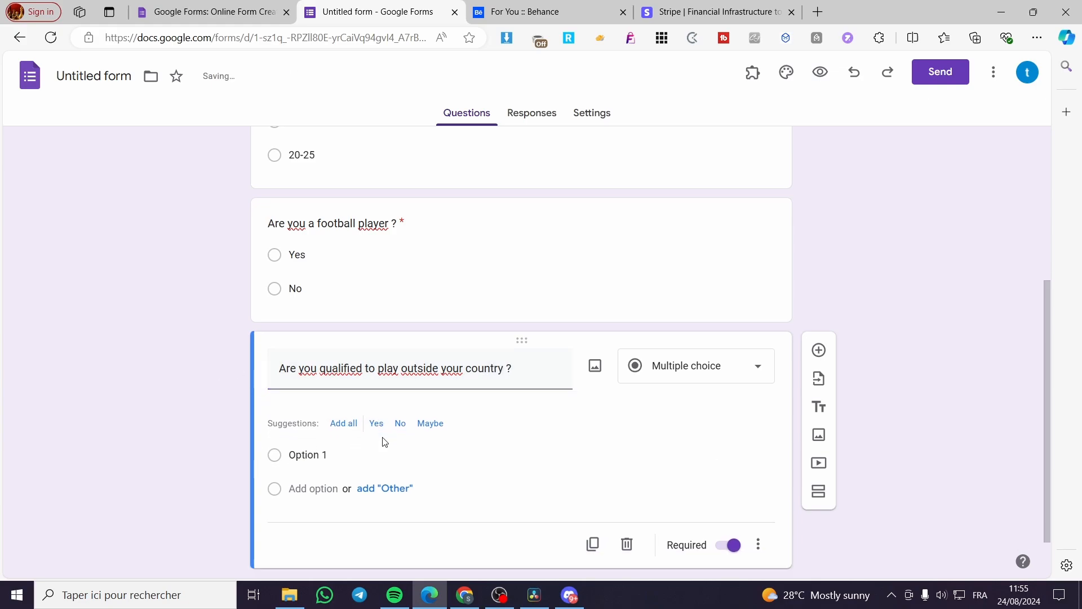
click(375, 423)
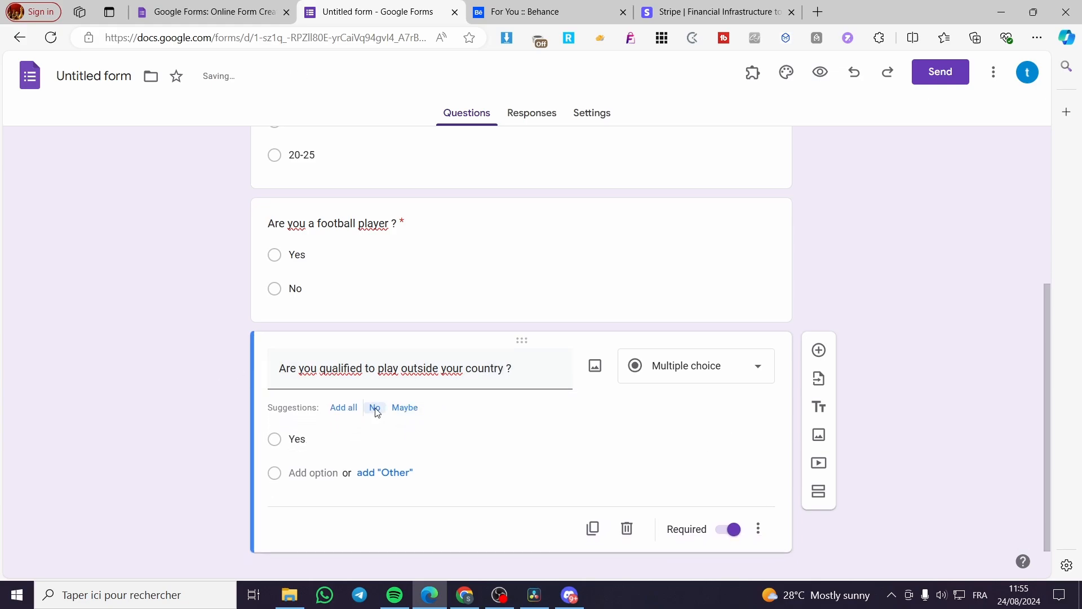
Step: Rename the form 'Football Questionaire' and make the title bold
scroll(up, 3)
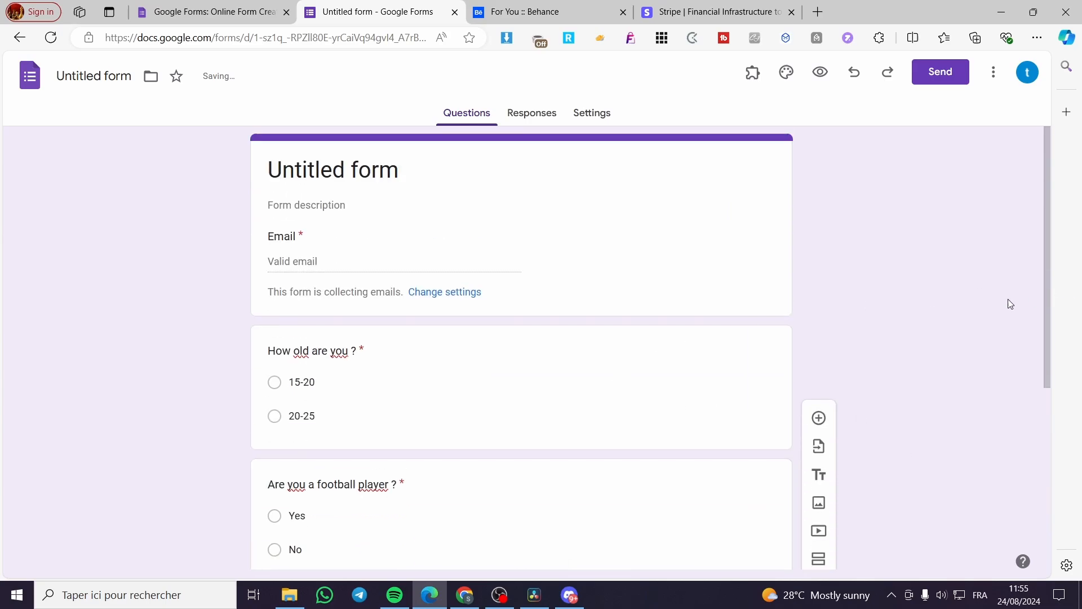
mouse_move(818, 280)
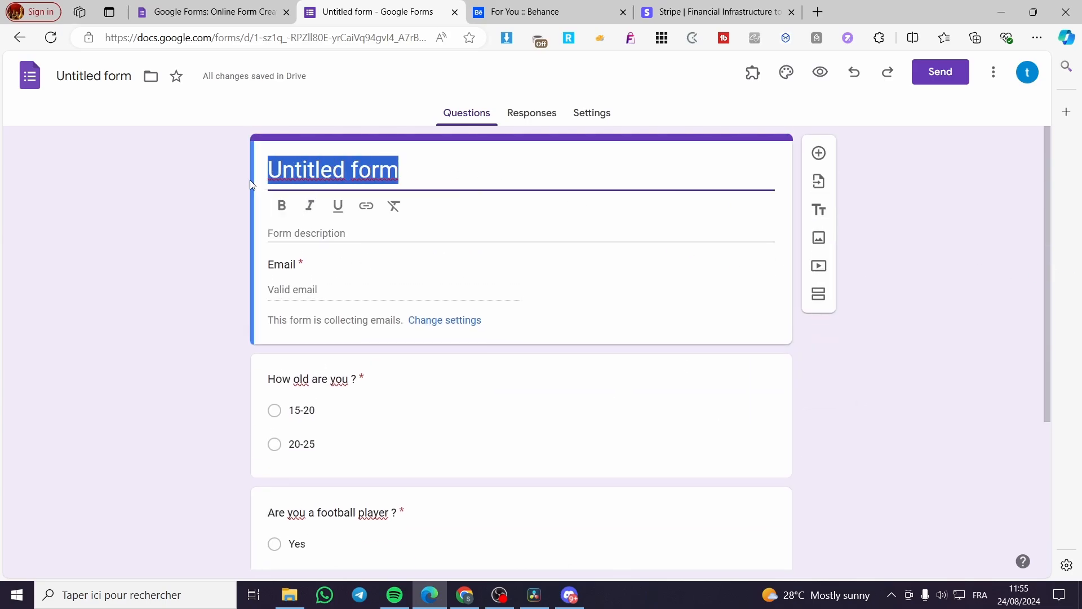
text(F)
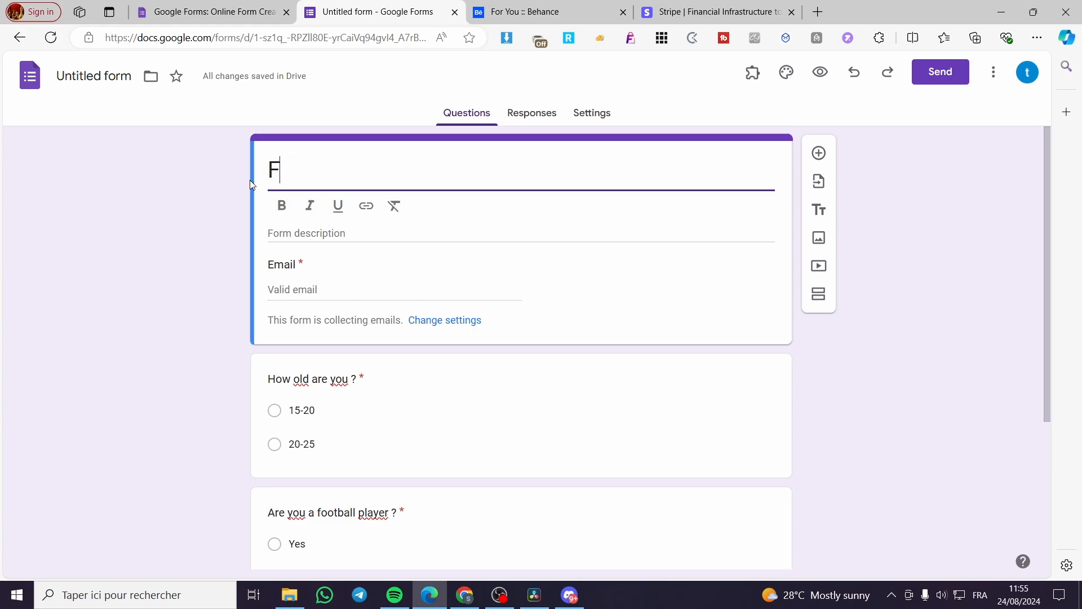
text(ootball qu)
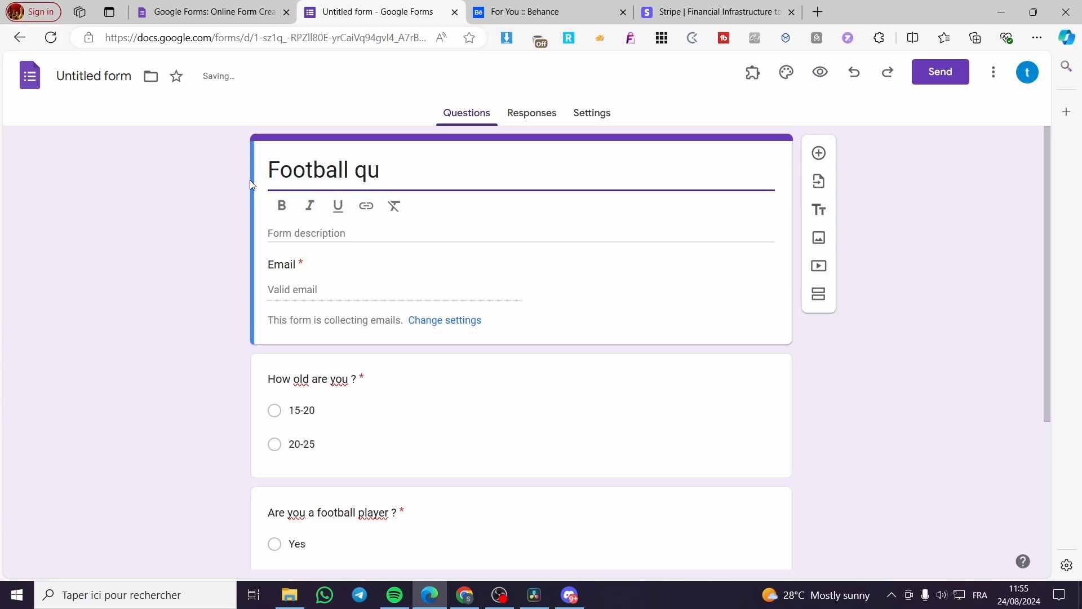
text(esti)
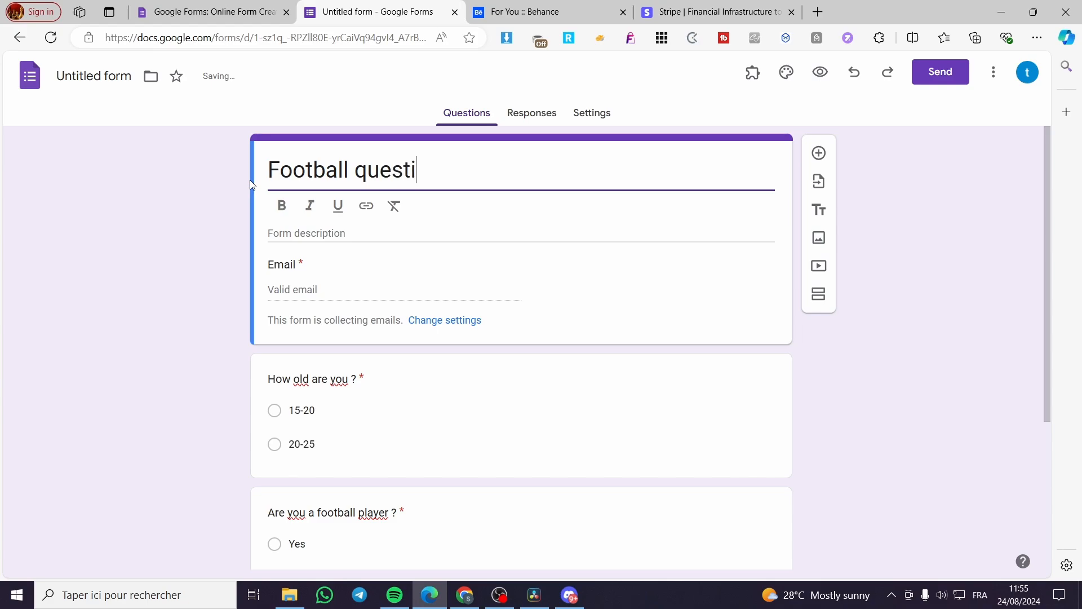
text(onaire)
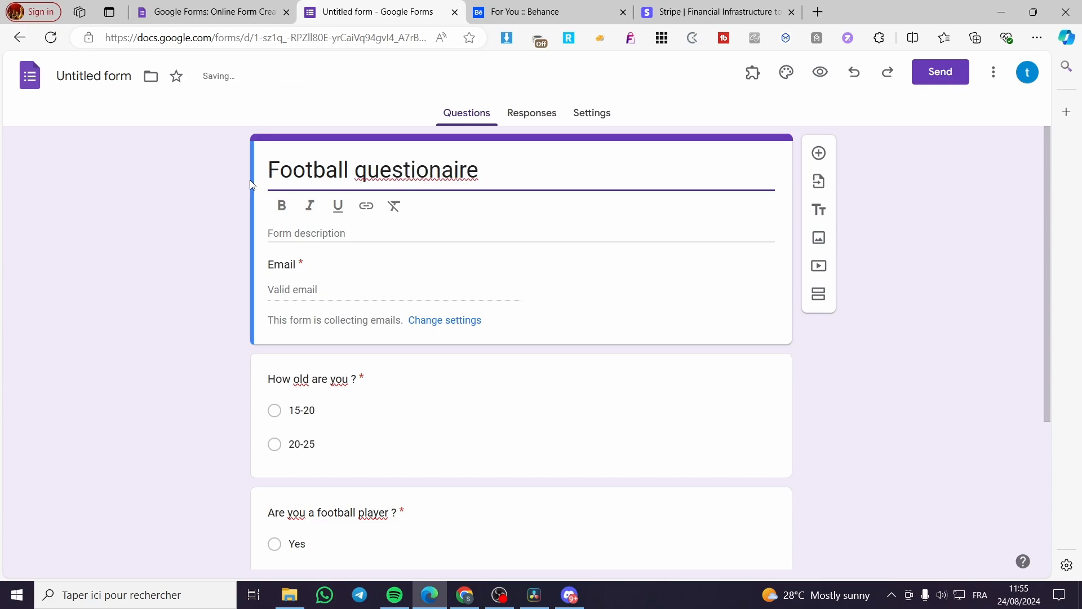
triple_click(362, 169)
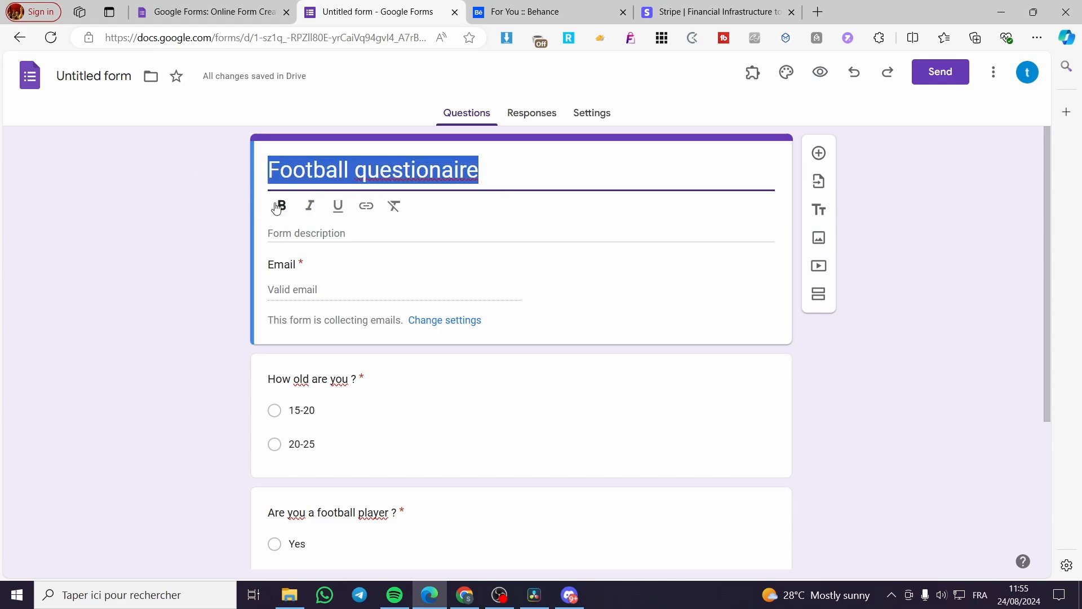
click(281, 205)
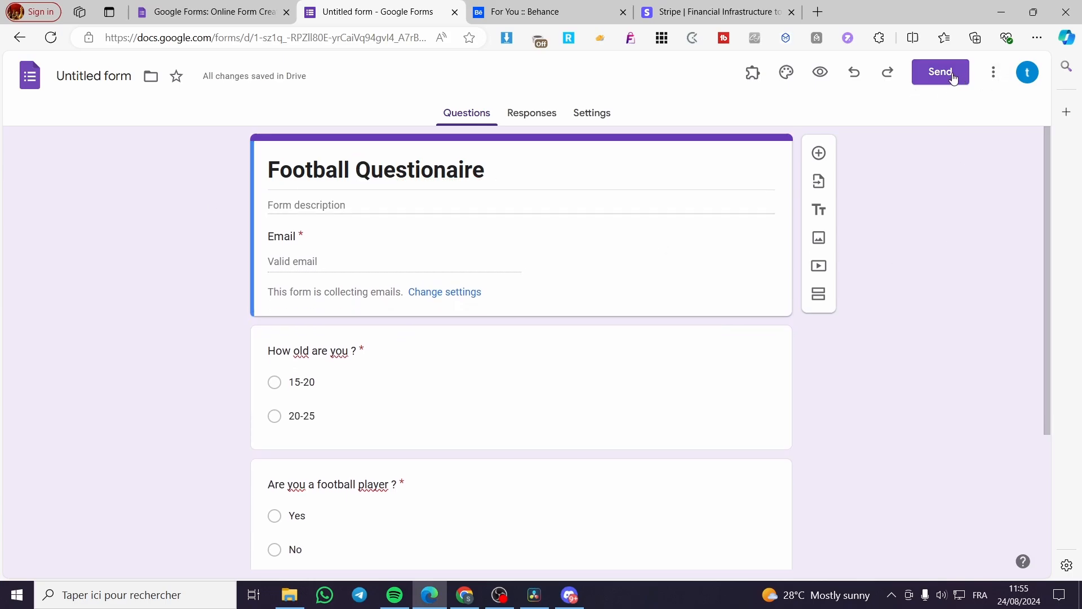
click(939, 71)
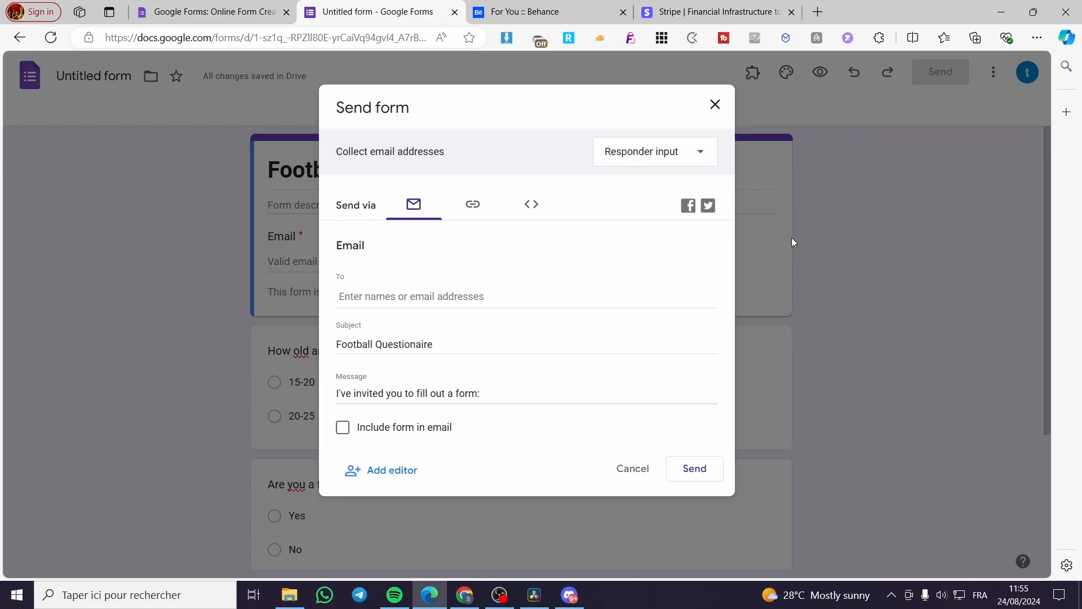
mouse_move(803, 101)
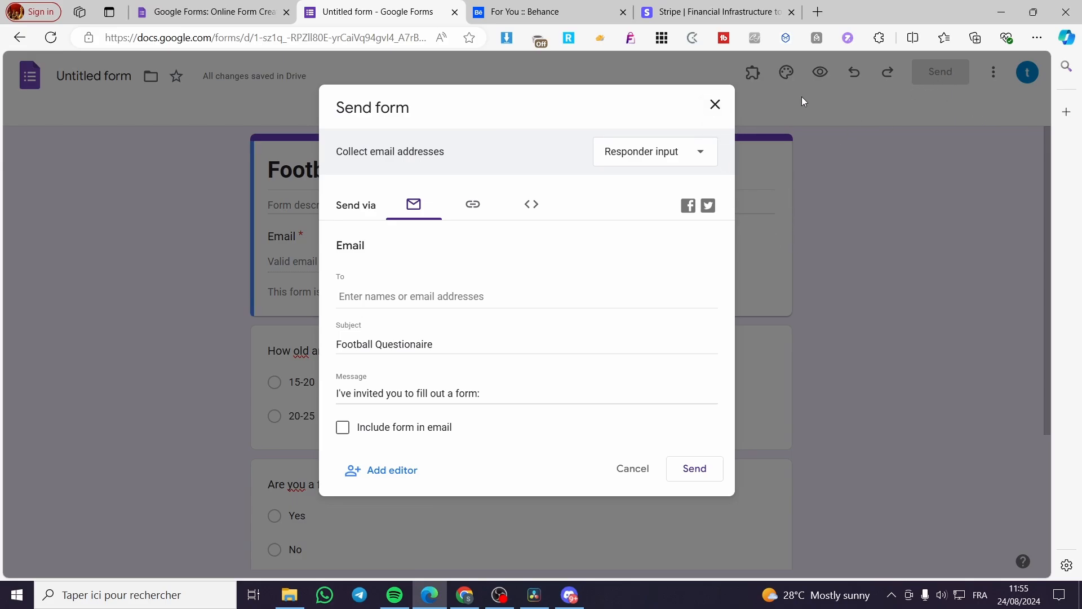
mouse_move(707, 205)
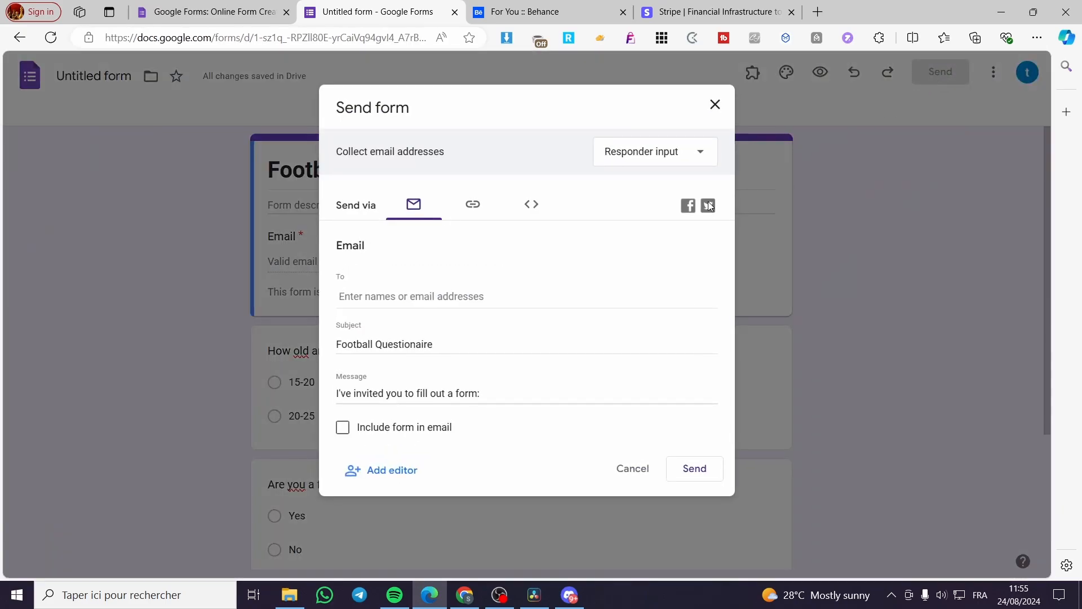
mouse_move(708, 205)
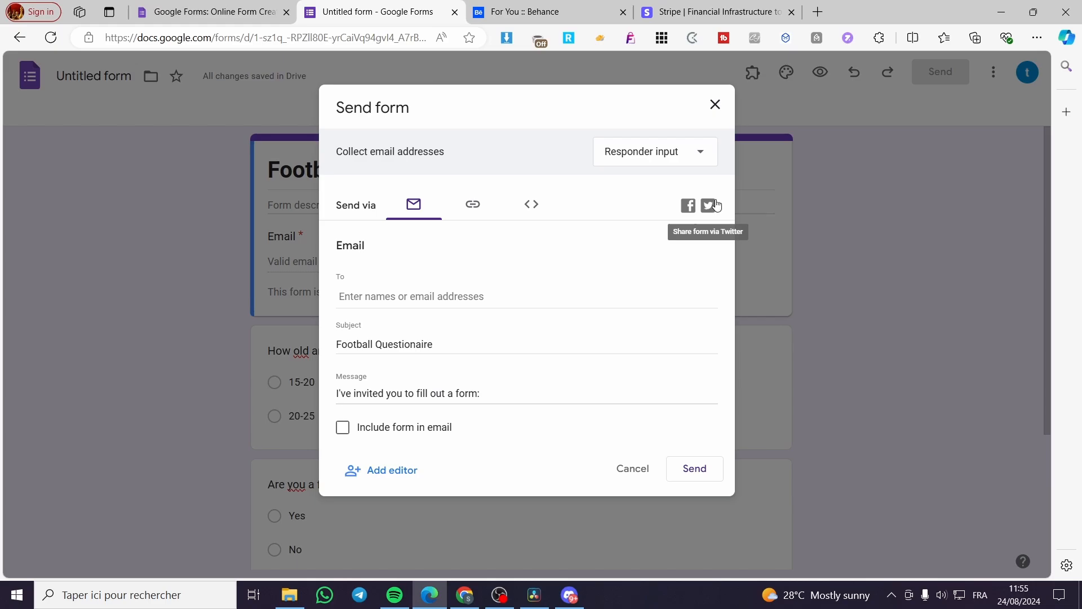
click(714, 104)
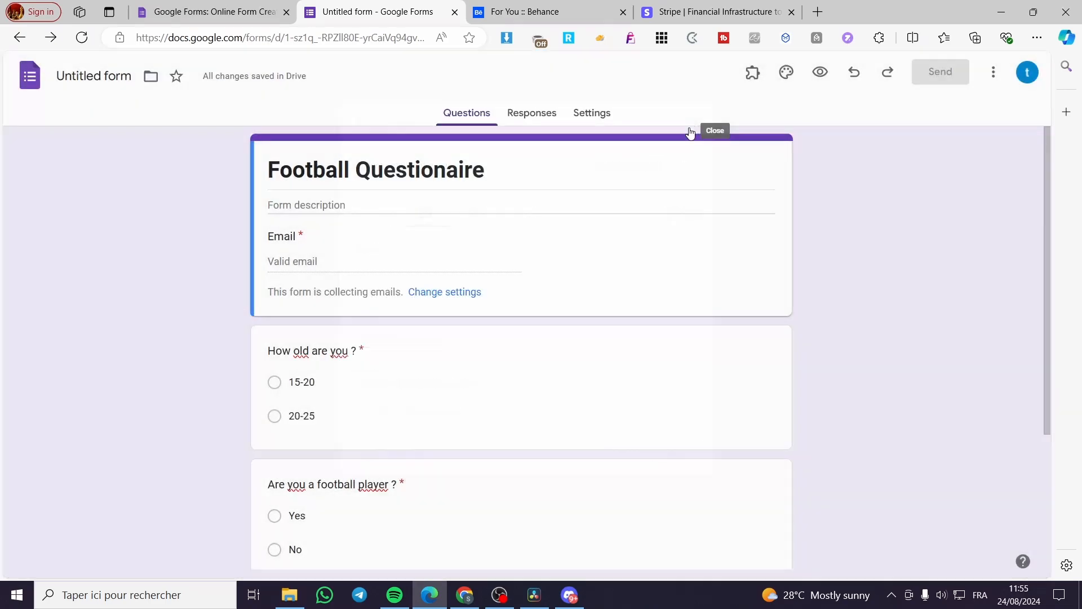
Step: Return to Forms home so 'Football Questionaire' appears first among recent forms
click(376, 169)
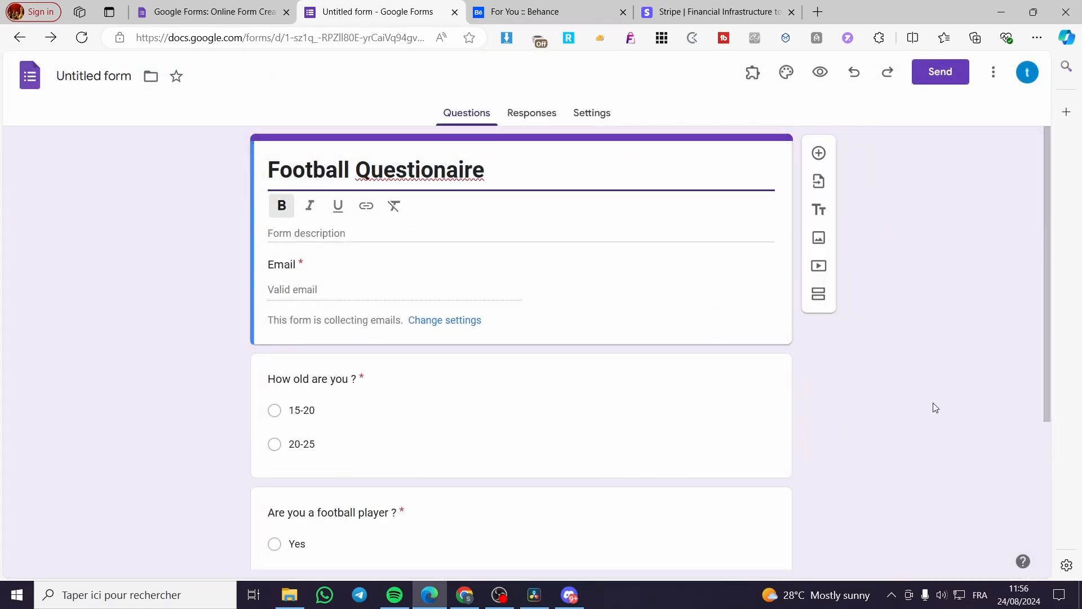
mouse_move(849, 360)
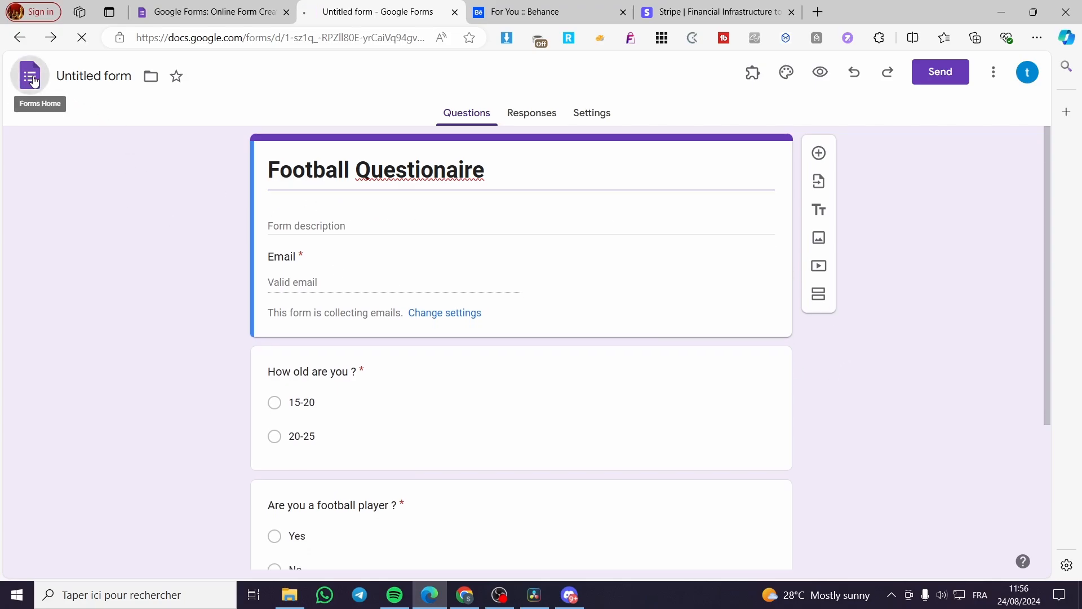
click(29, 75)
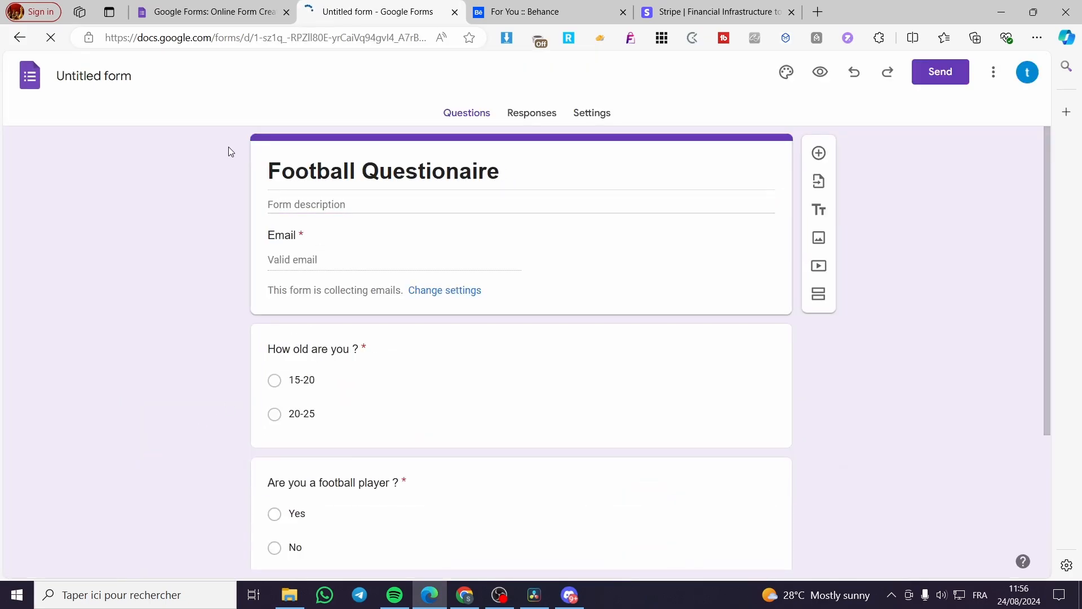
click(382, 170)
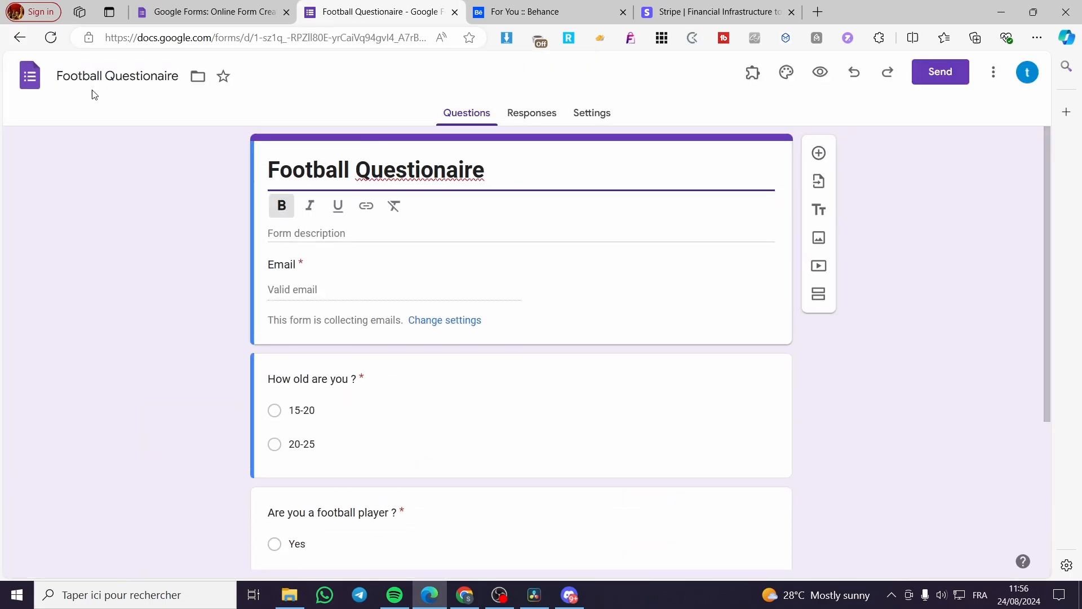
click(50, 37)
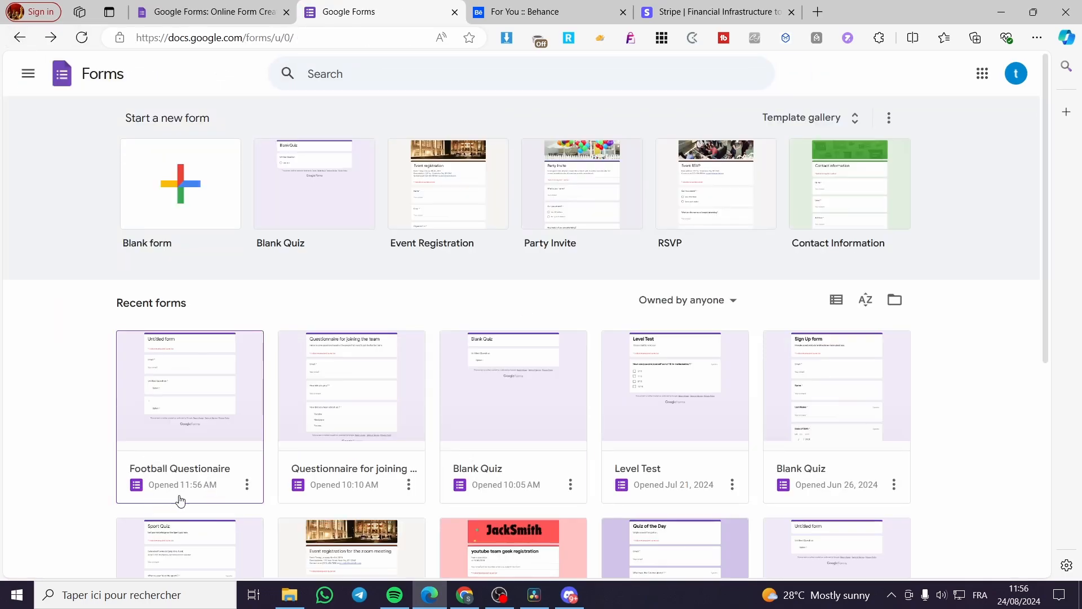
mouse_move(987, 470)
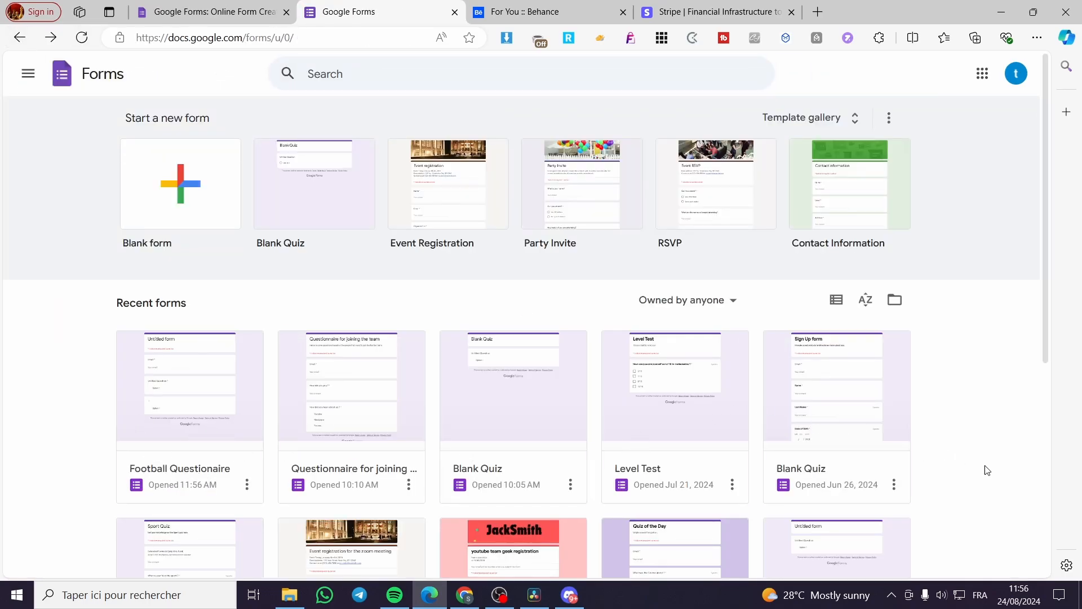
mouse_move(981, 399)
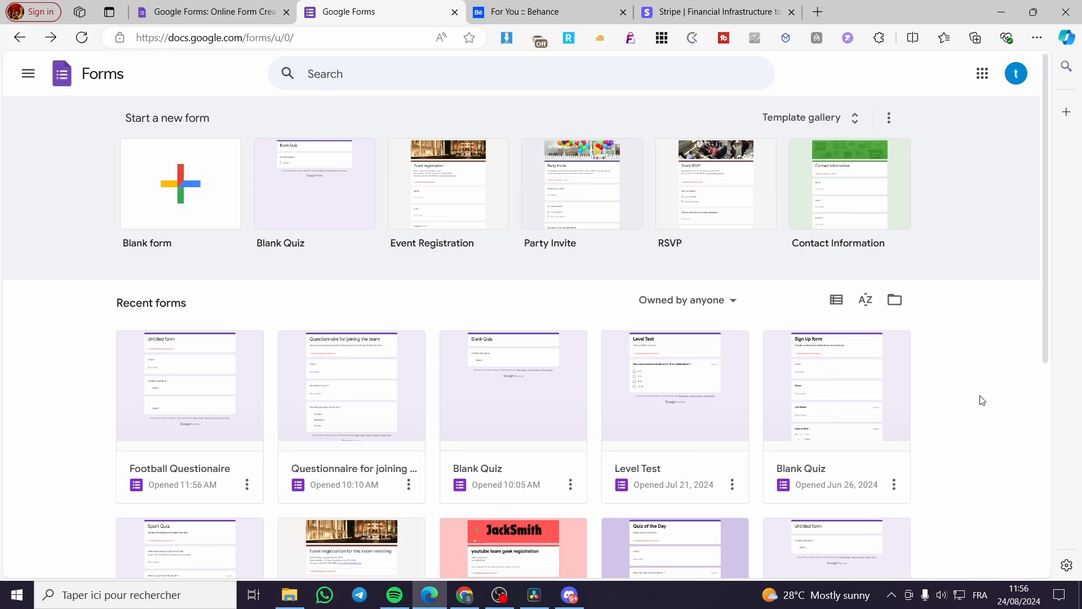